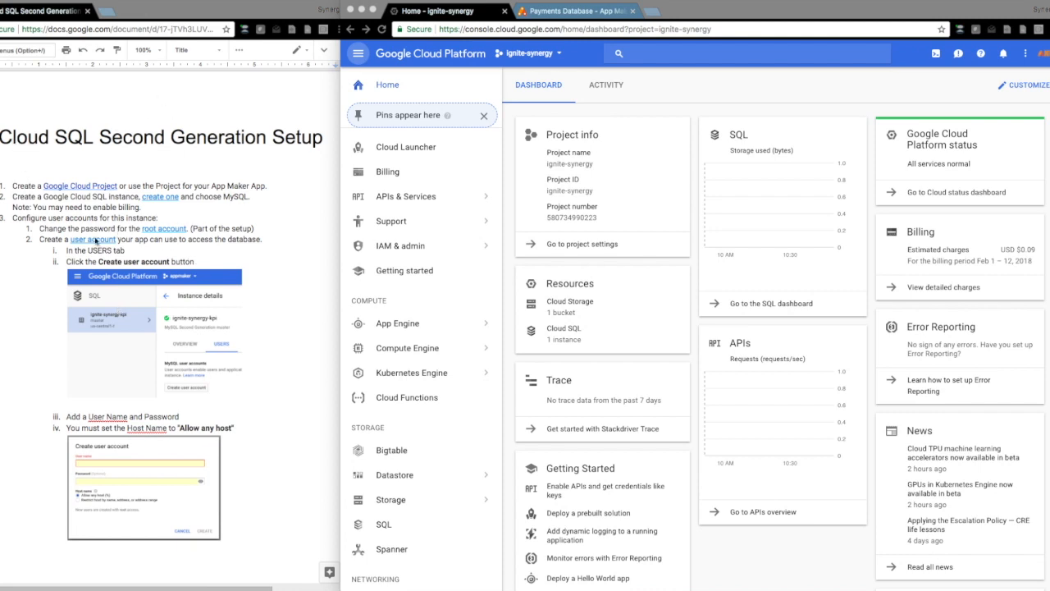
mouse_move(218, 394)
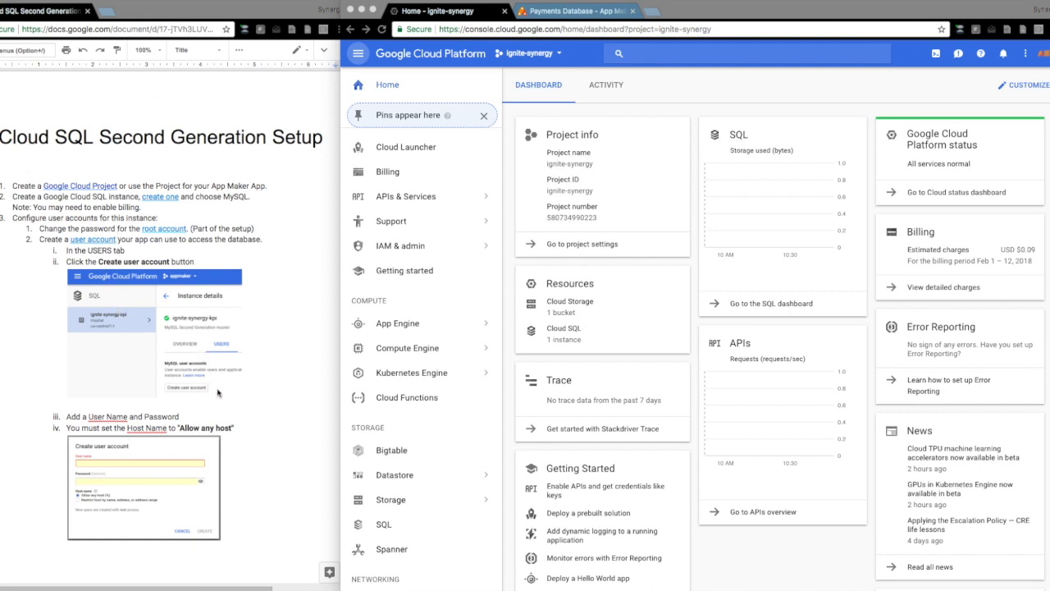
mouse_move(242, 385)
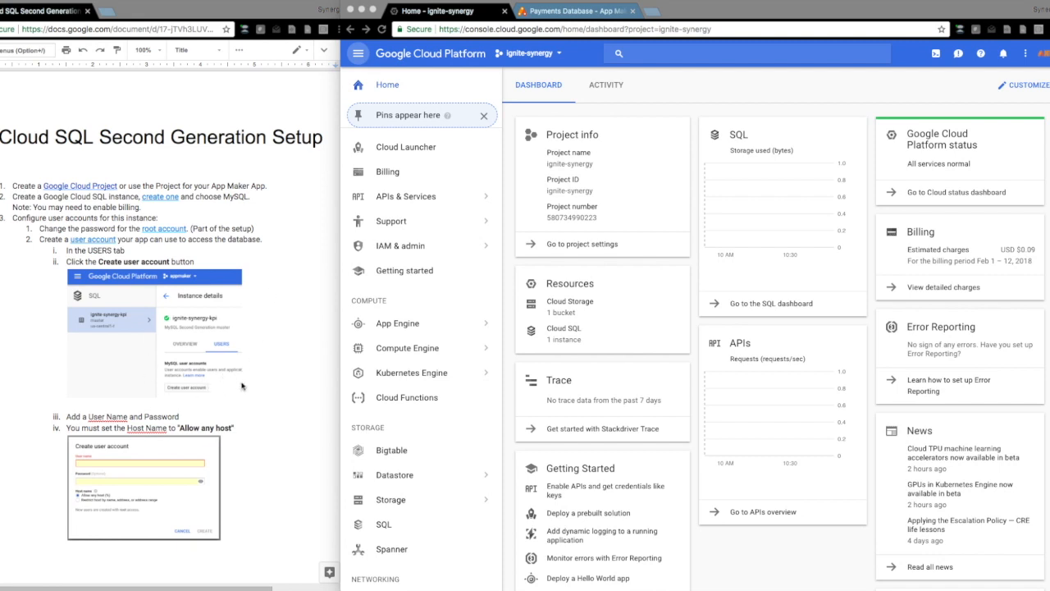
mouse_move(290, 389)
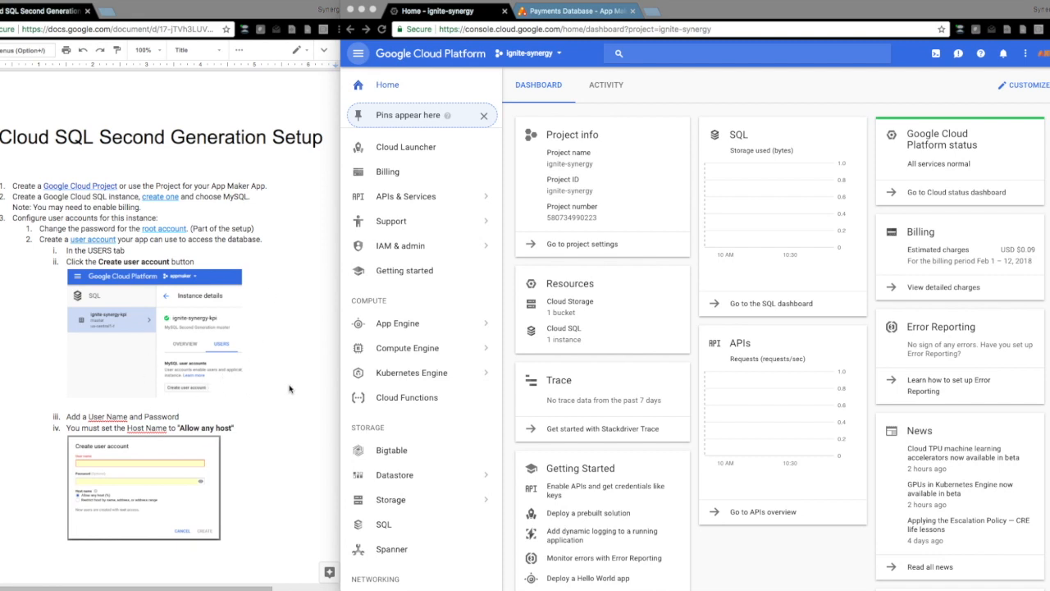
mouse_move(303, 382)
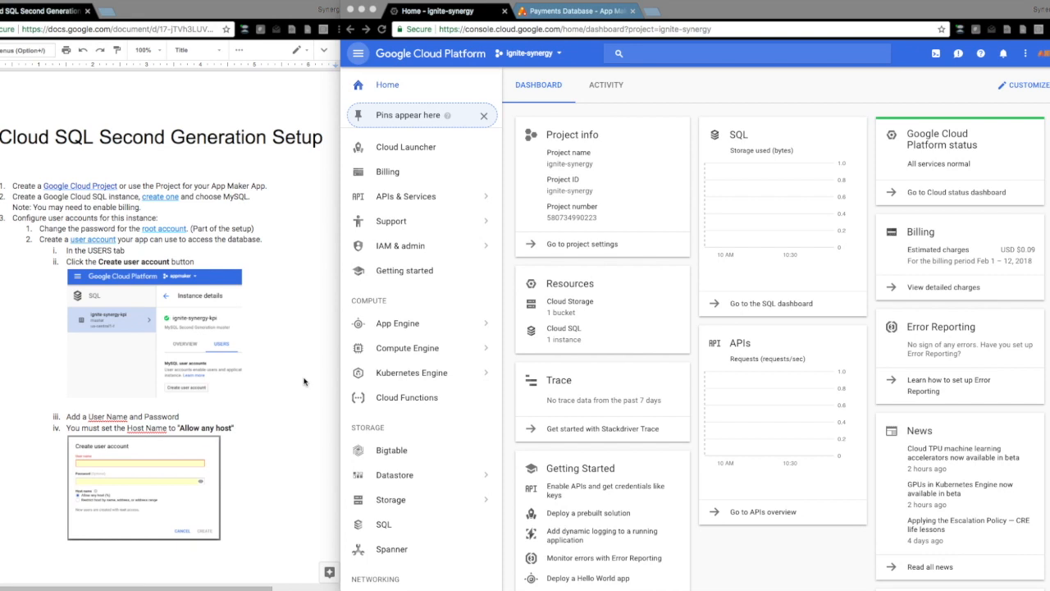
mouse_move(488, 348)
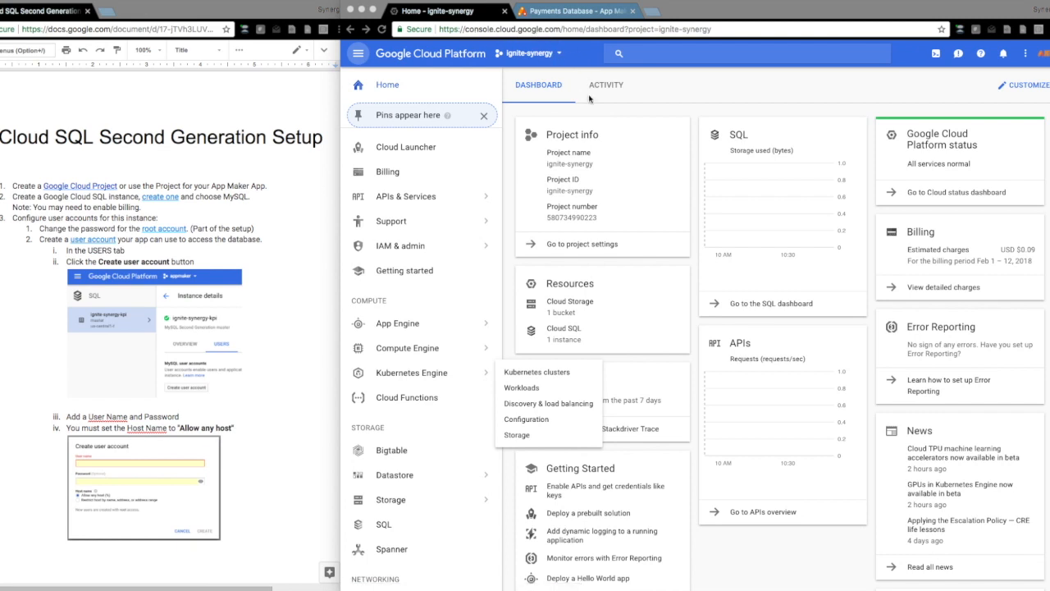
mouse_move(576, 153)
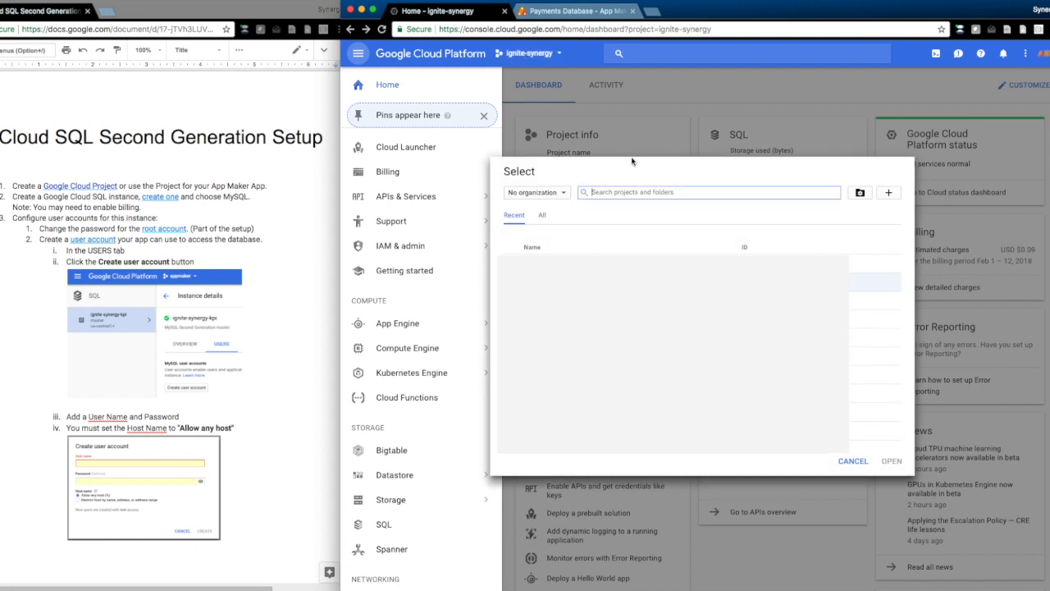
mouse_move(612, 184)
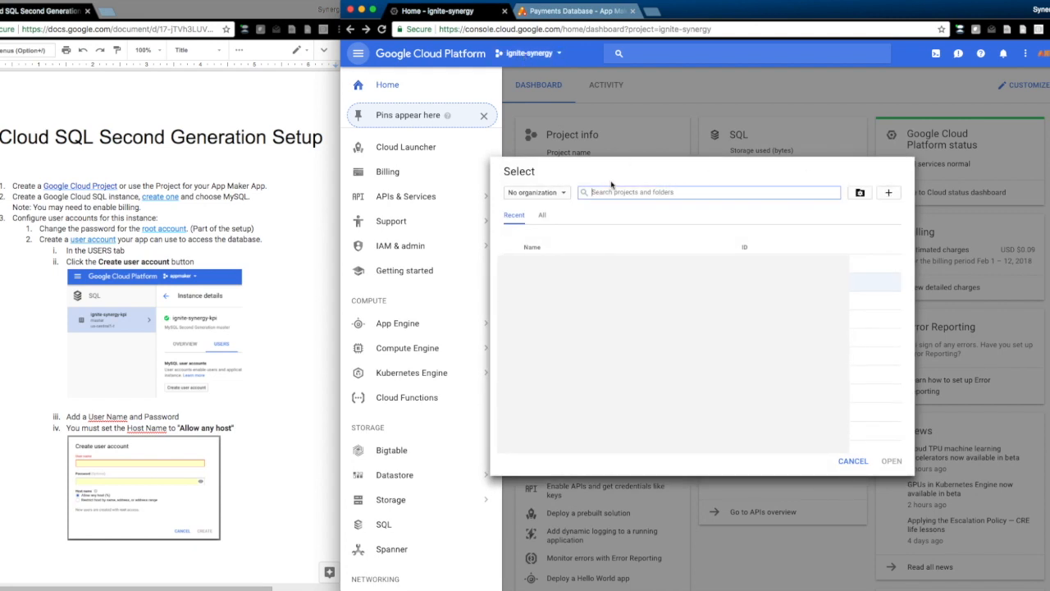
Select the ignitesynergy.com organization and start a new project under it.
click(537, 193)
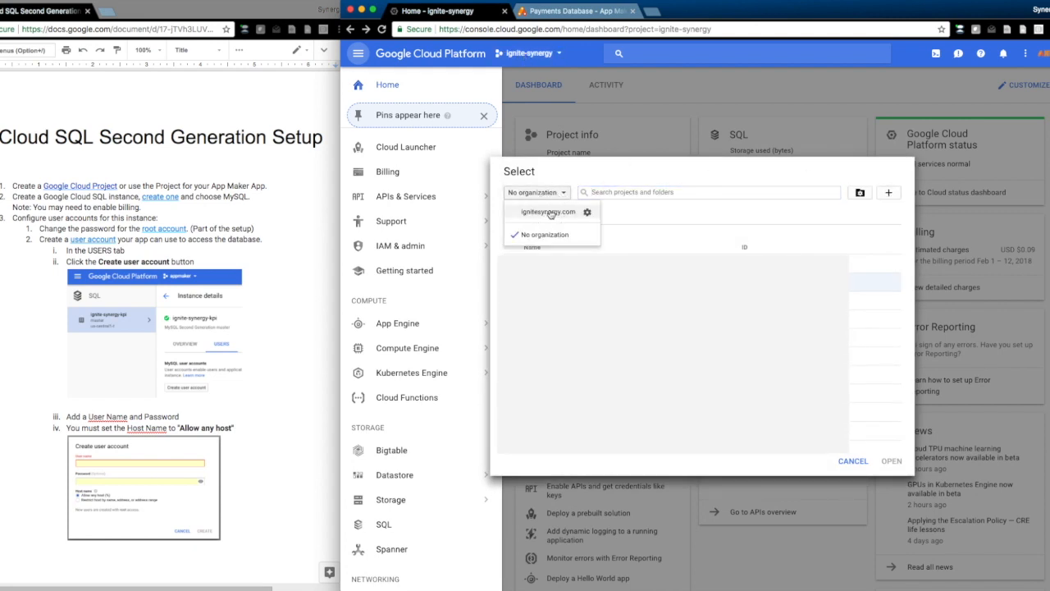
click(548, 212)
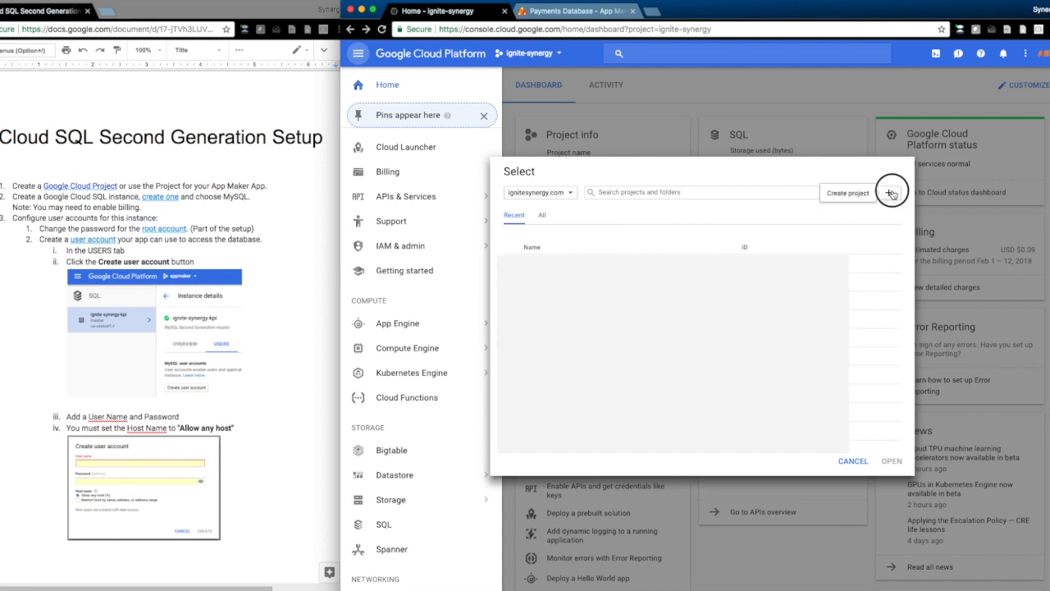
click(847, 192)
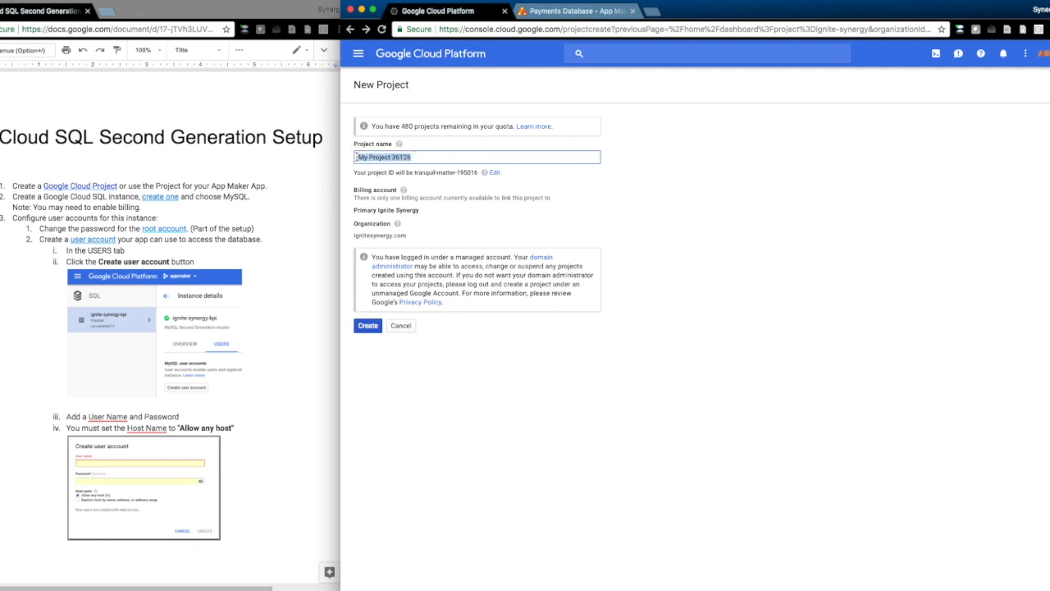
Name the project gen2example and create it.
text(d)
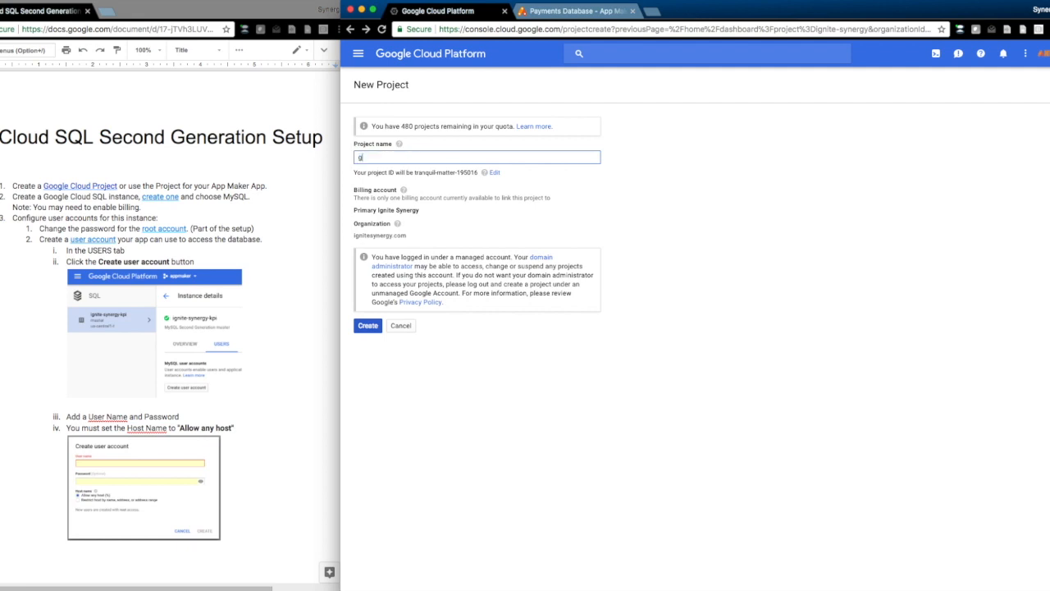
text(gen2exampl)
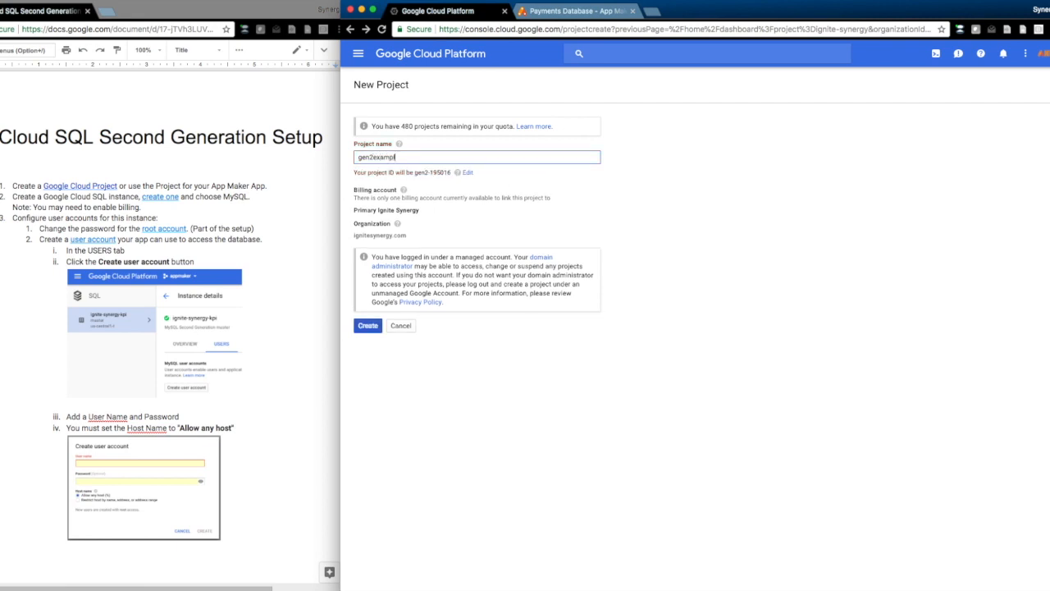
click(368, 326)
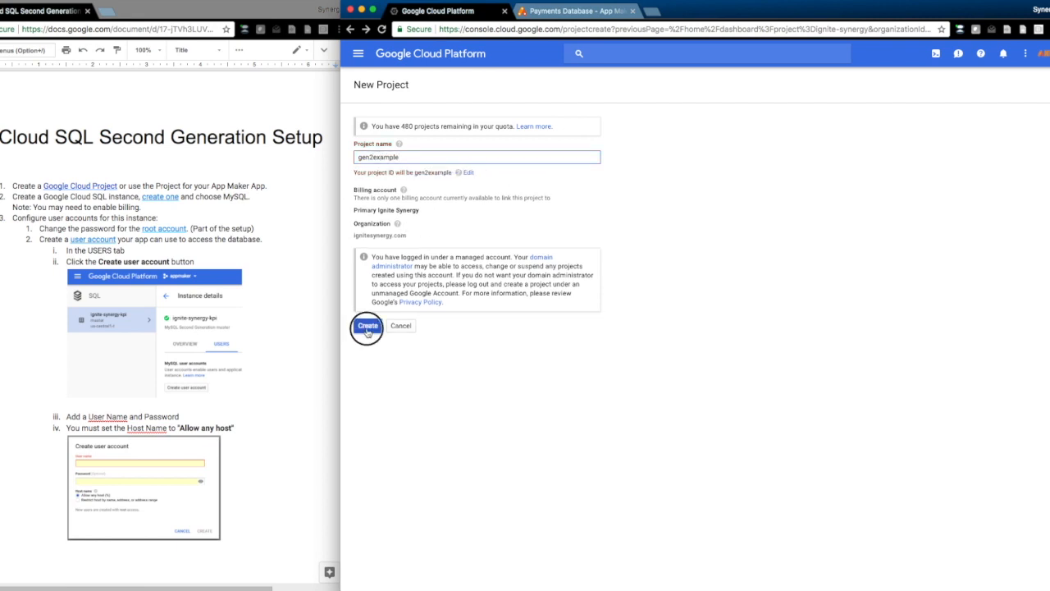
click(367, 326)
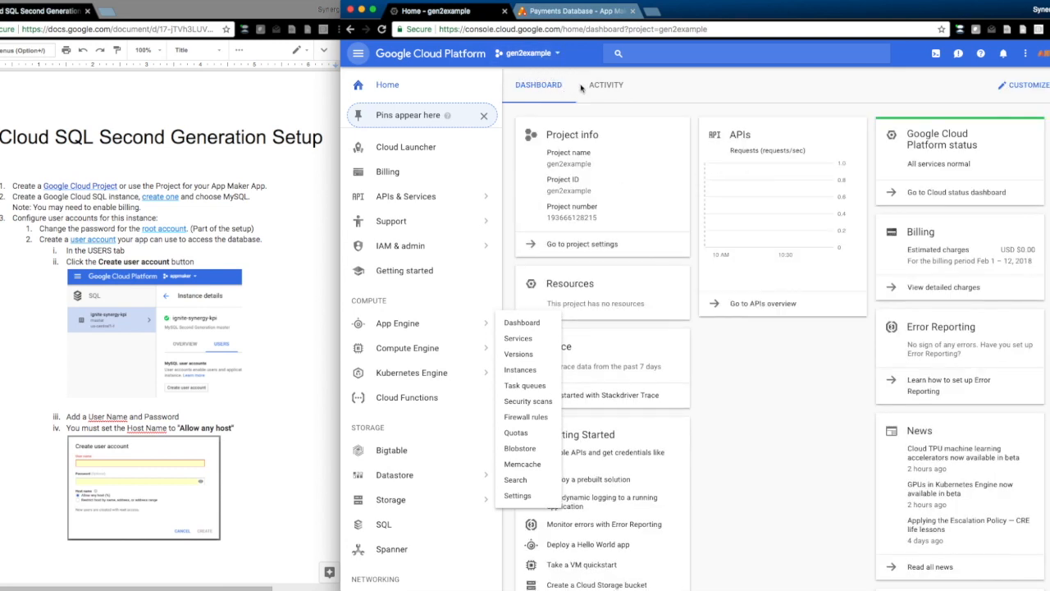
mouse_move(635, 117)
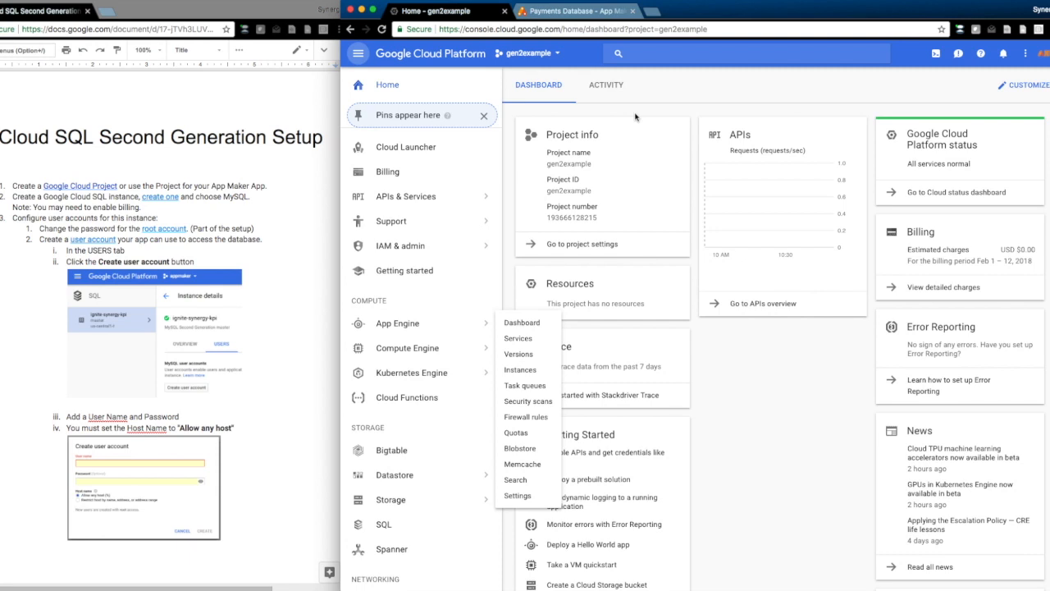
mouse_move(605, 113)
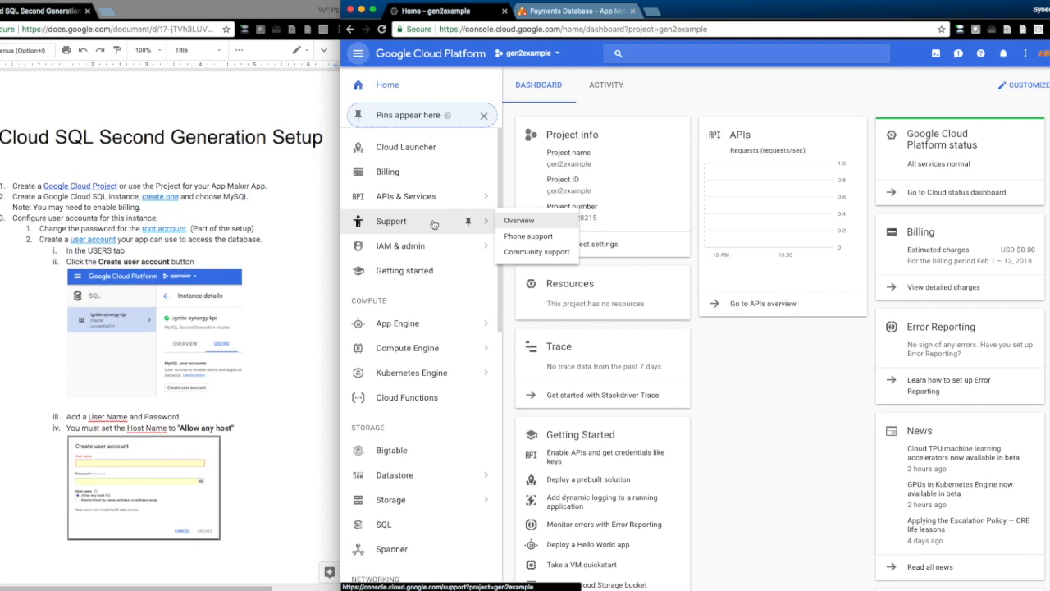
mouse_move(405, 197)
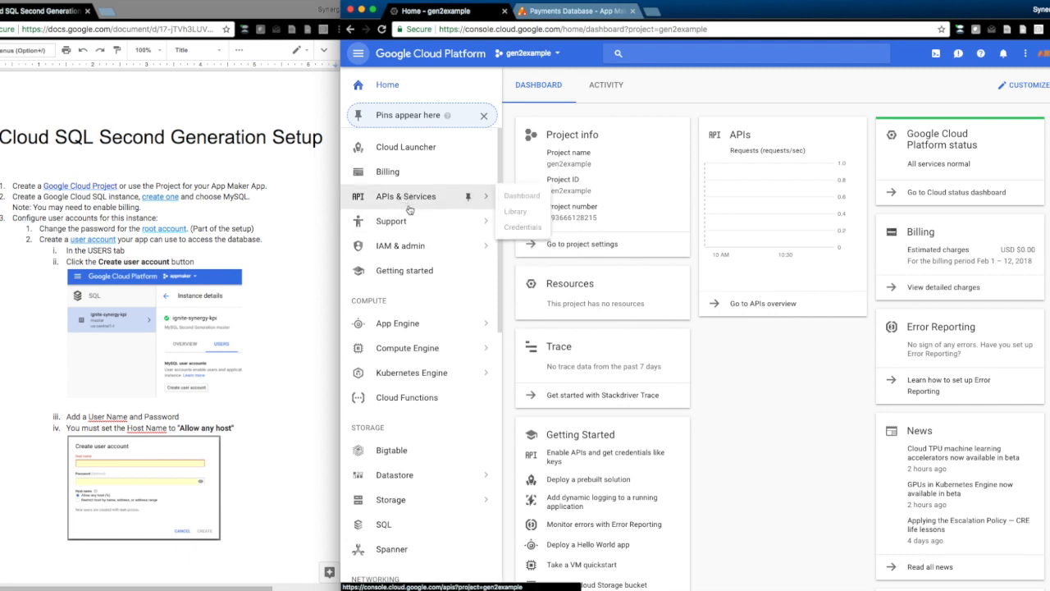
mouse_move(399, 245)
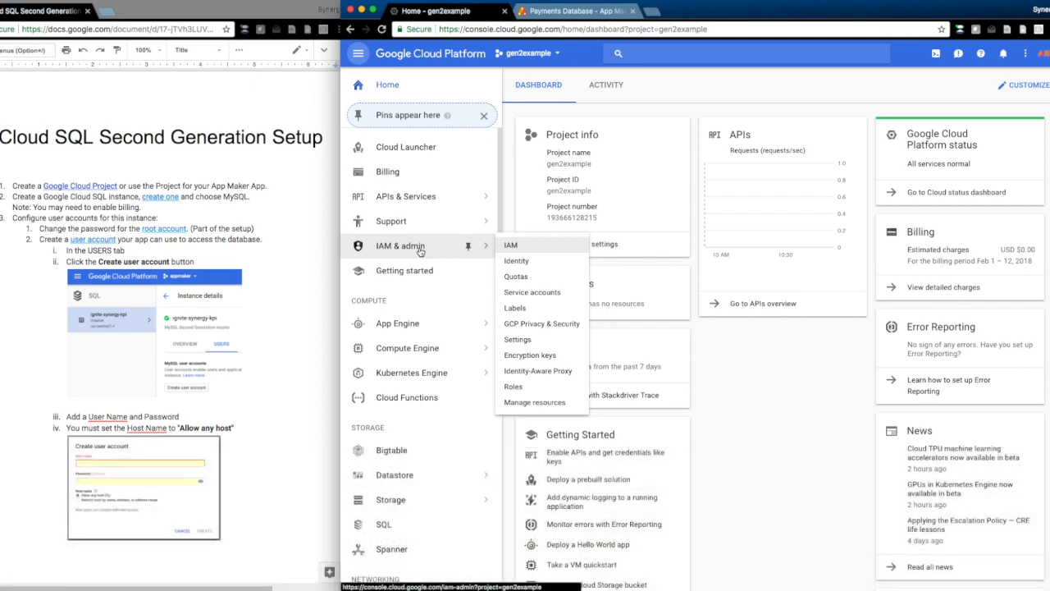
mouse_move(426, 364)
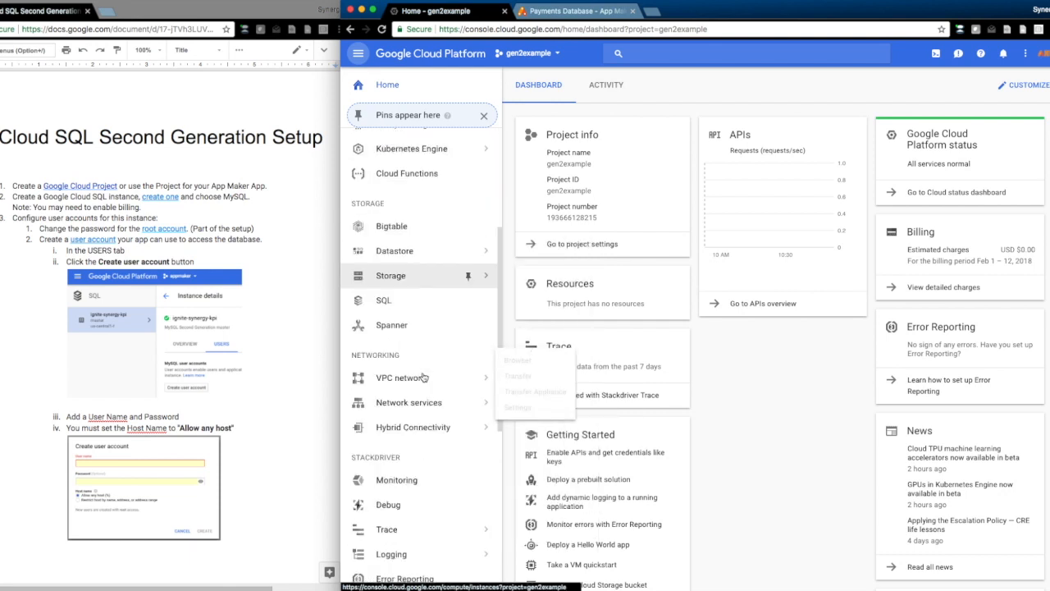
scroll(down, 3)
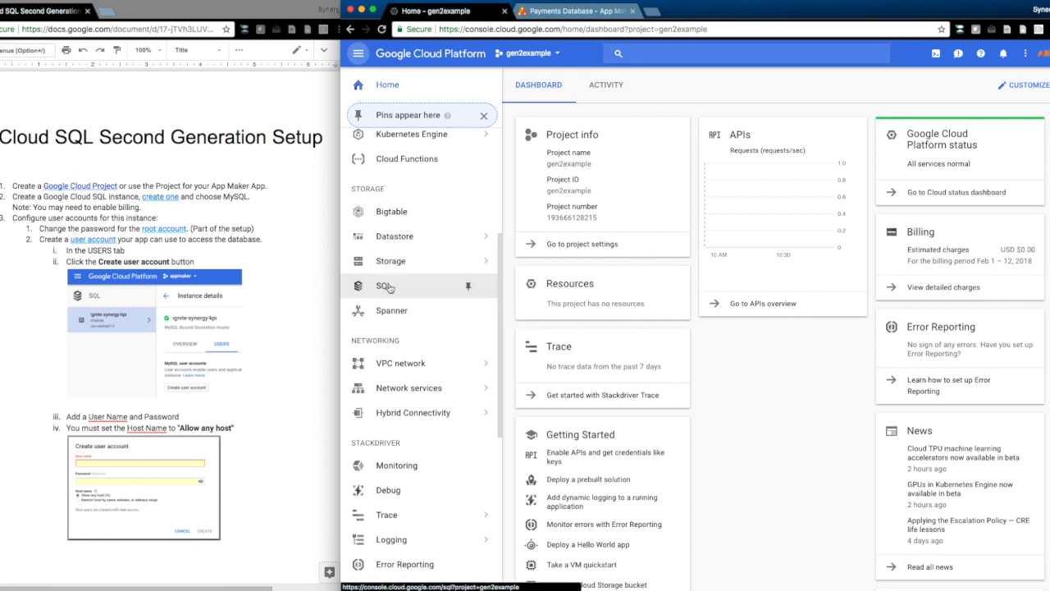
Go to Cloud SQL and begin creating a new instance.
click(384, 286)
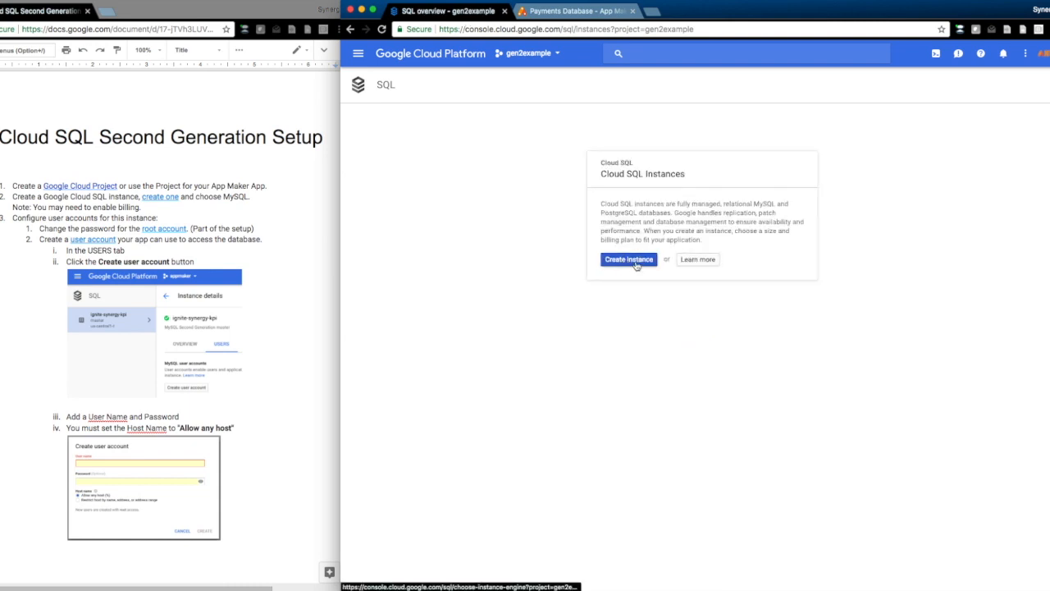
click(629, 259)
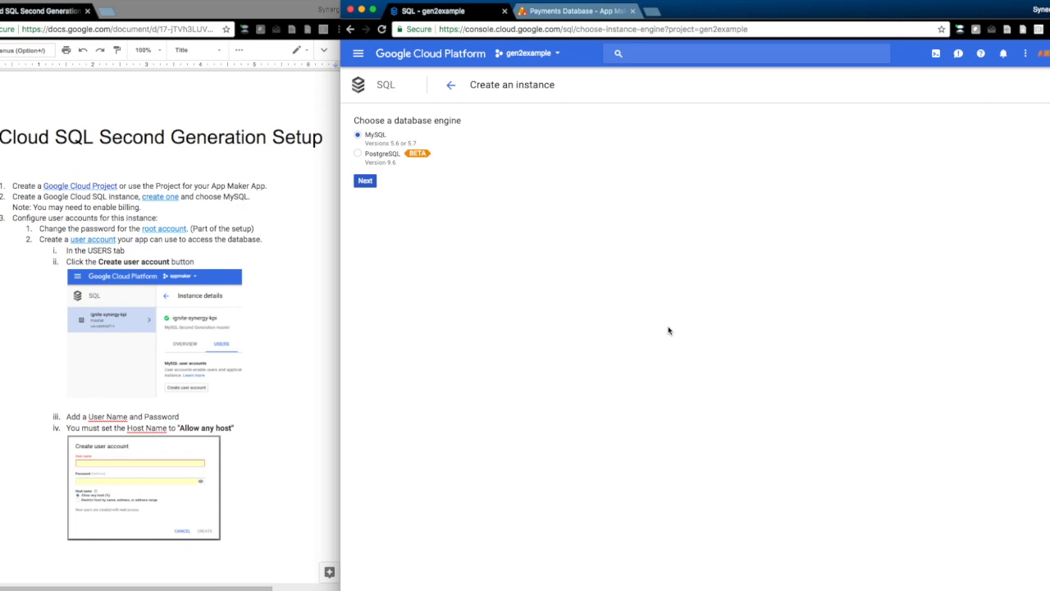
mouse_move(413, 217)
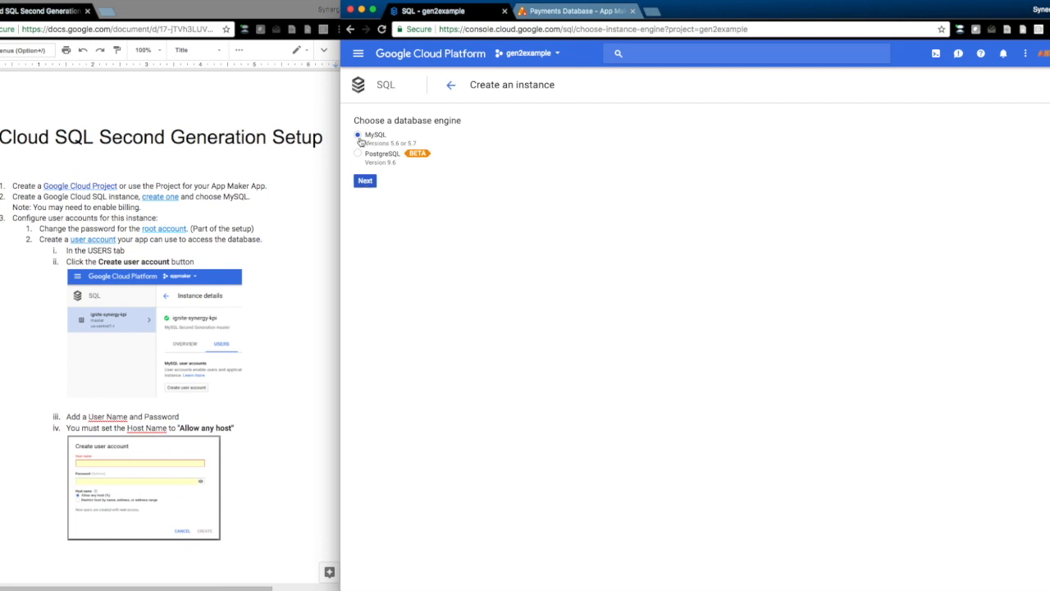
Choose MySQL with the Second Generation instance type.
click(358, 134)
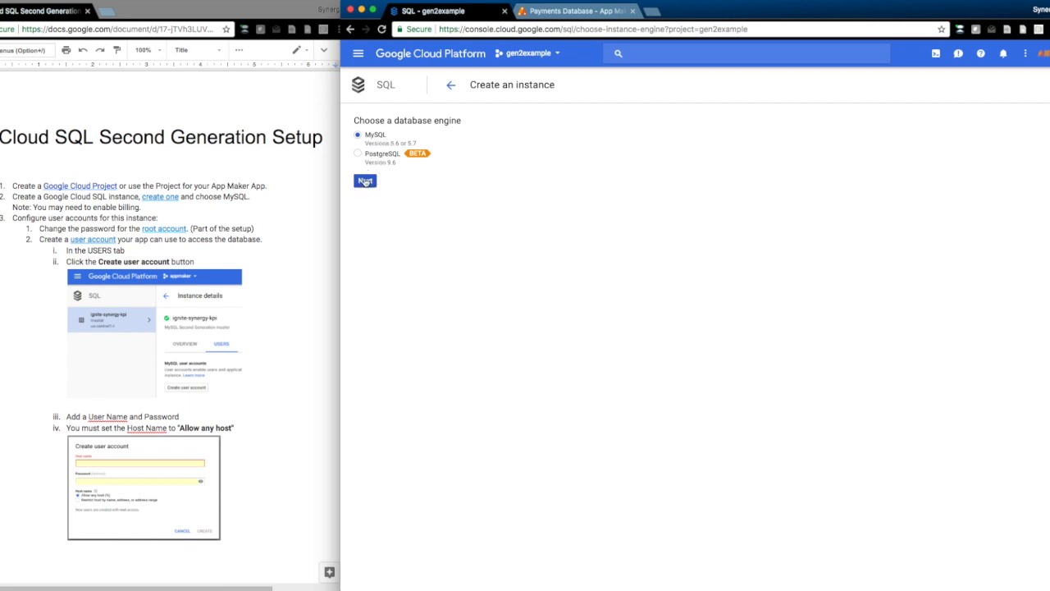
click(365, 180)
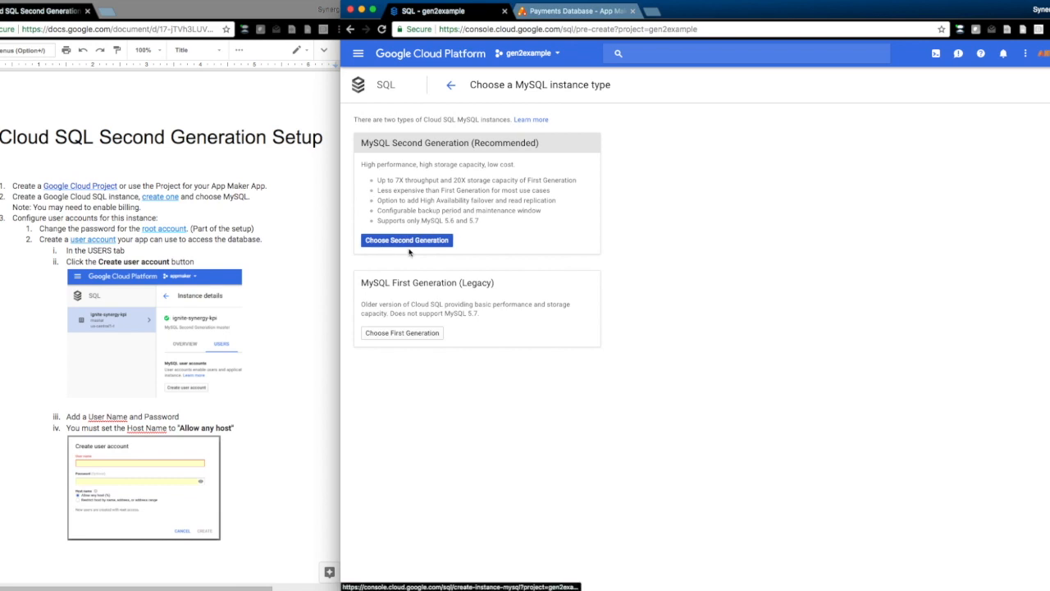
click(406, 239)
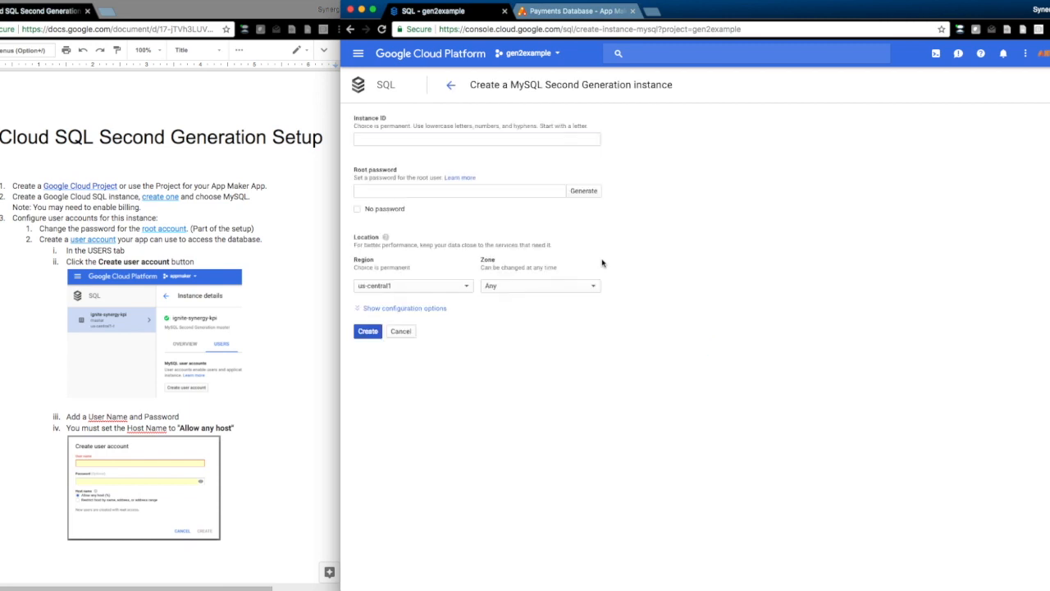
click(476, 138)
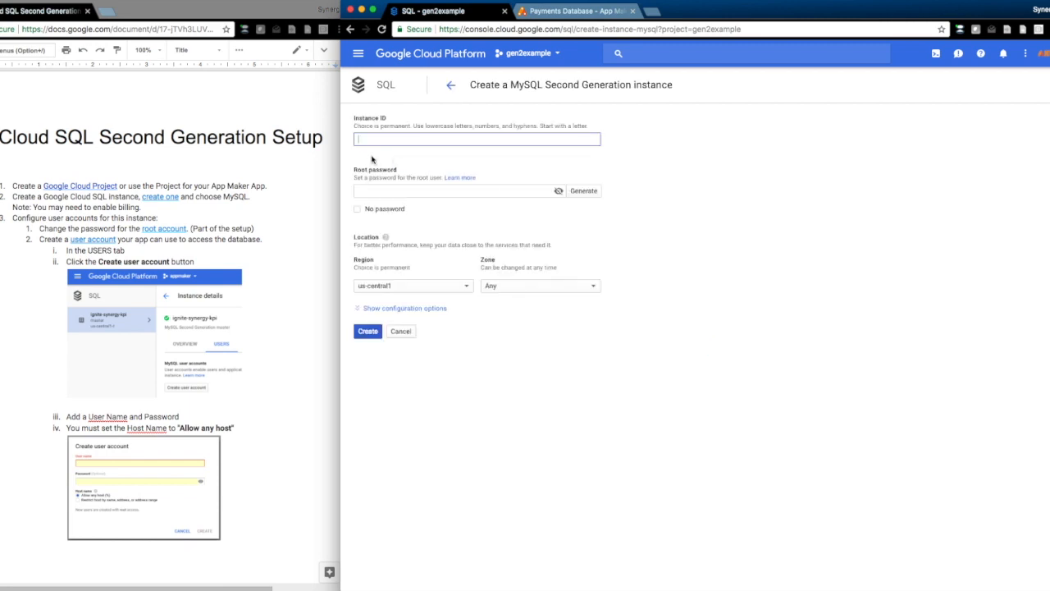
text(gen2)
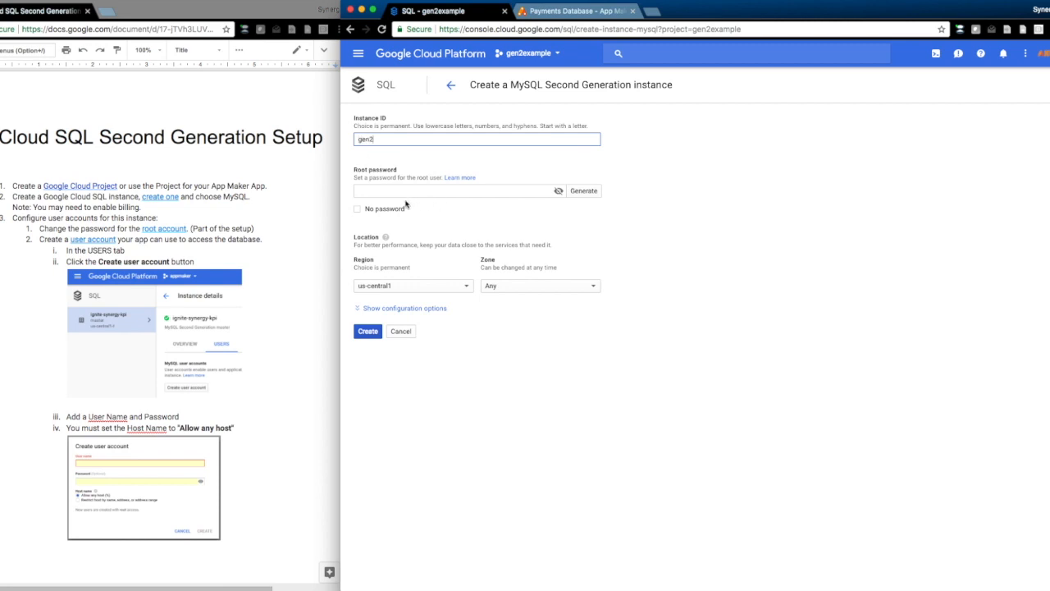
click(457, 190)
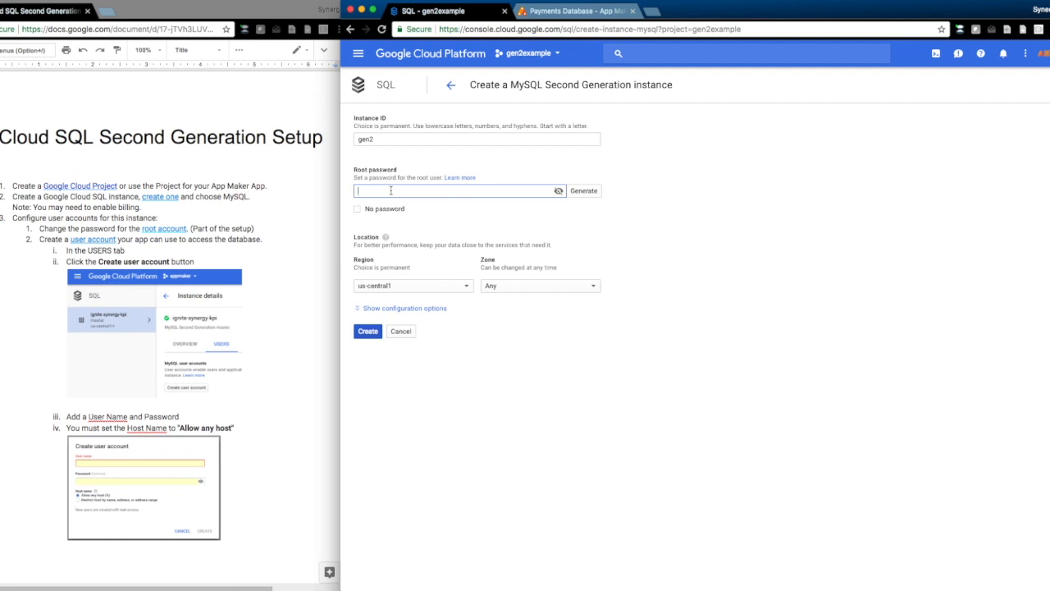
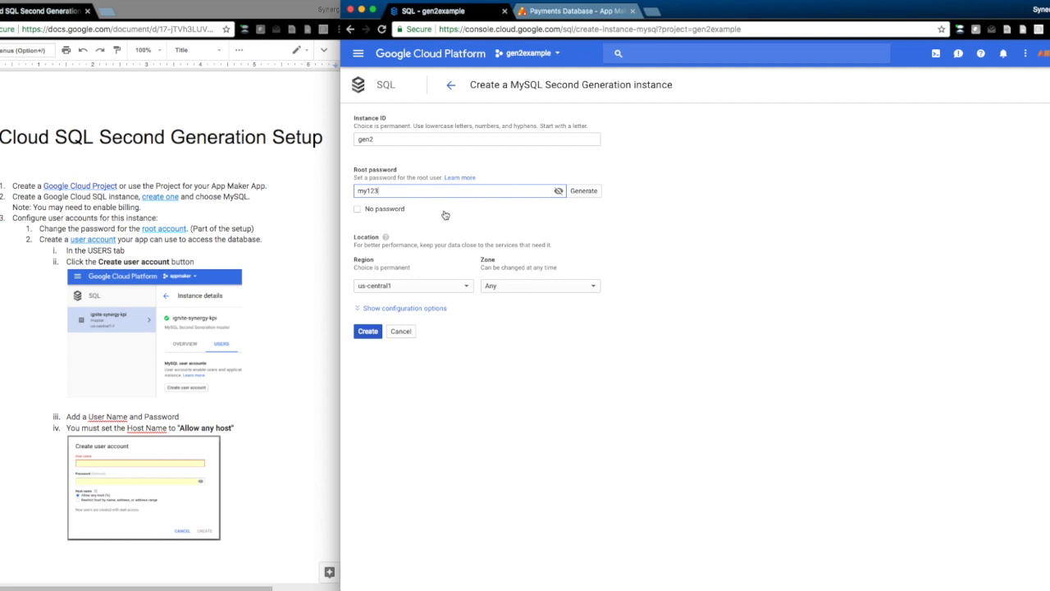
mouse_move(435, 264)
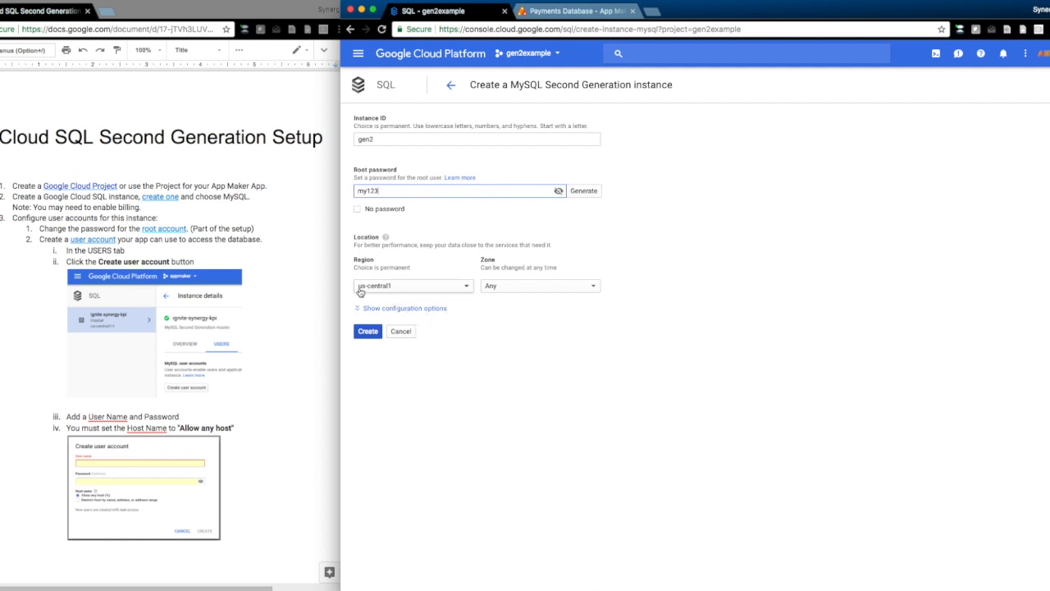
mouse_move(562, 294)
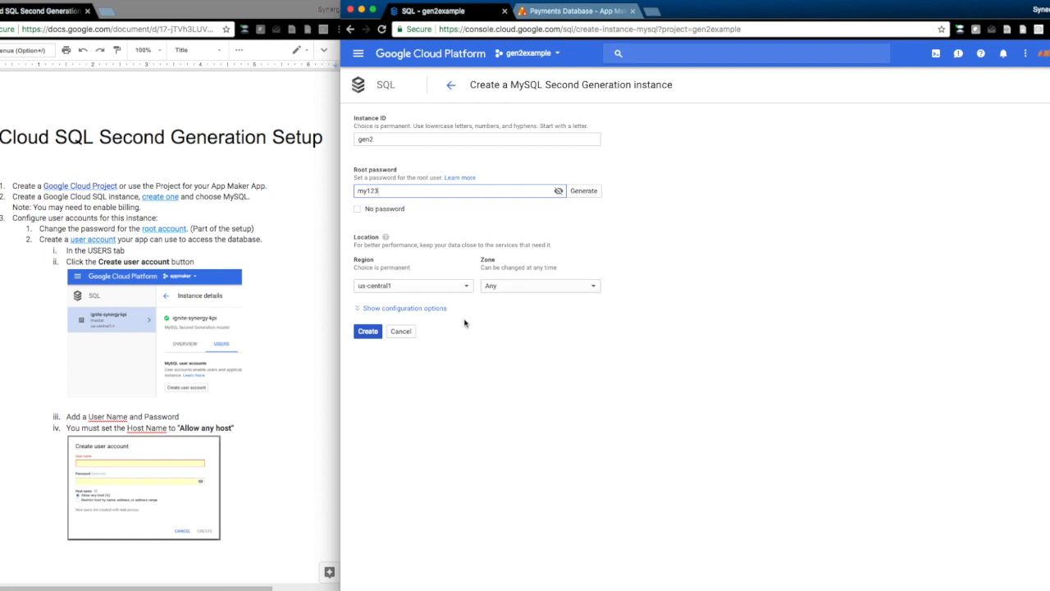
mouse_move(437, 286)
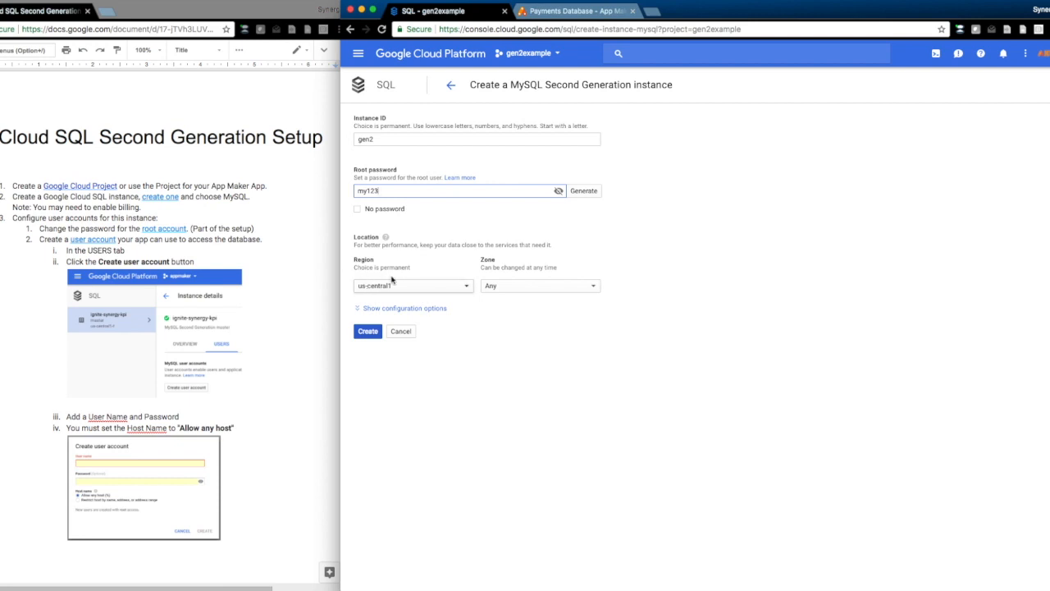
click(414, 285)
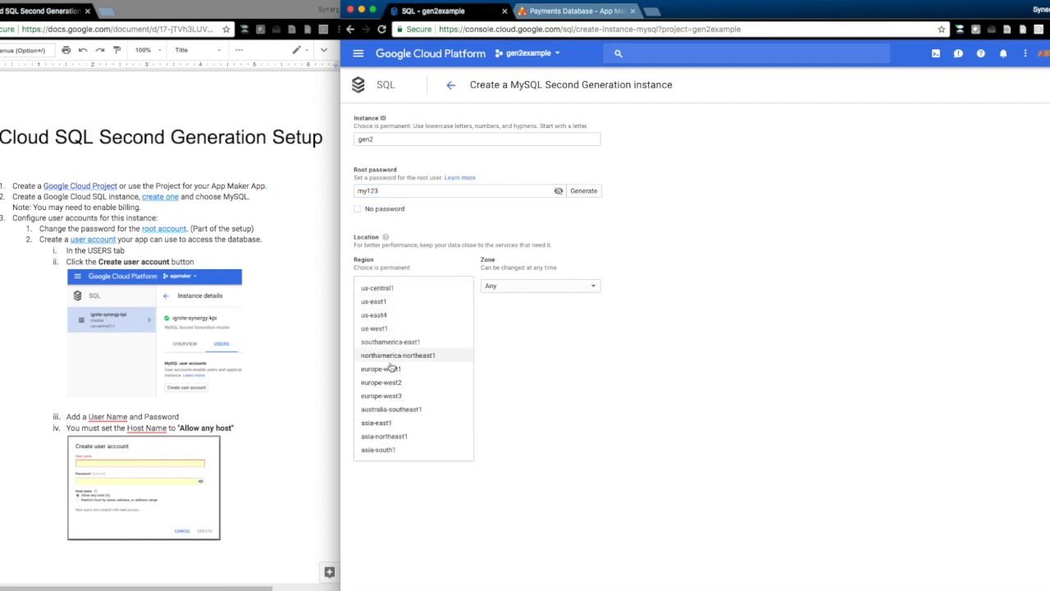
mouse_move(431, 428)
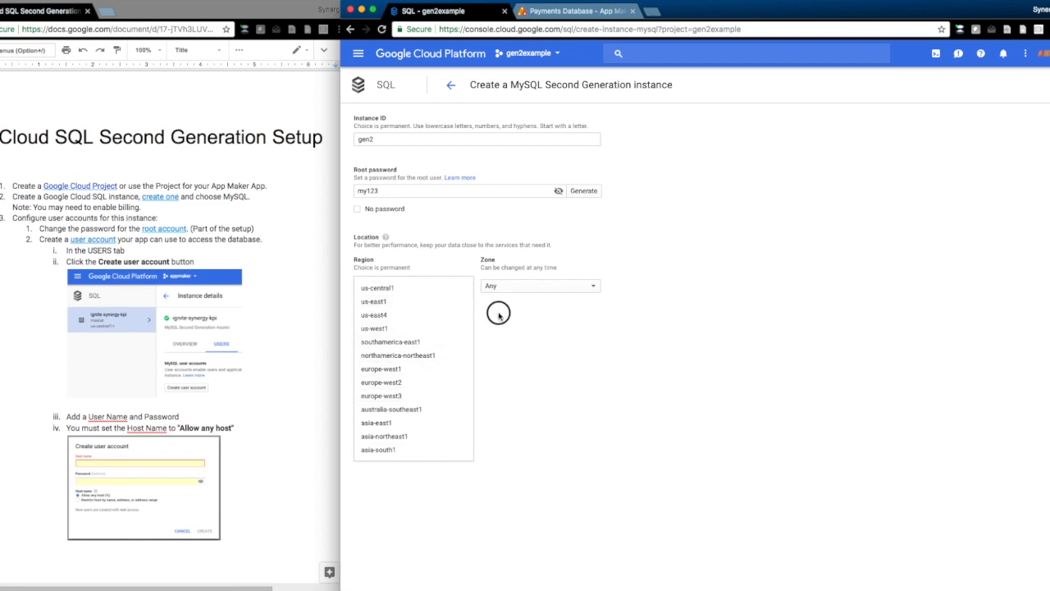
click(377, 287)
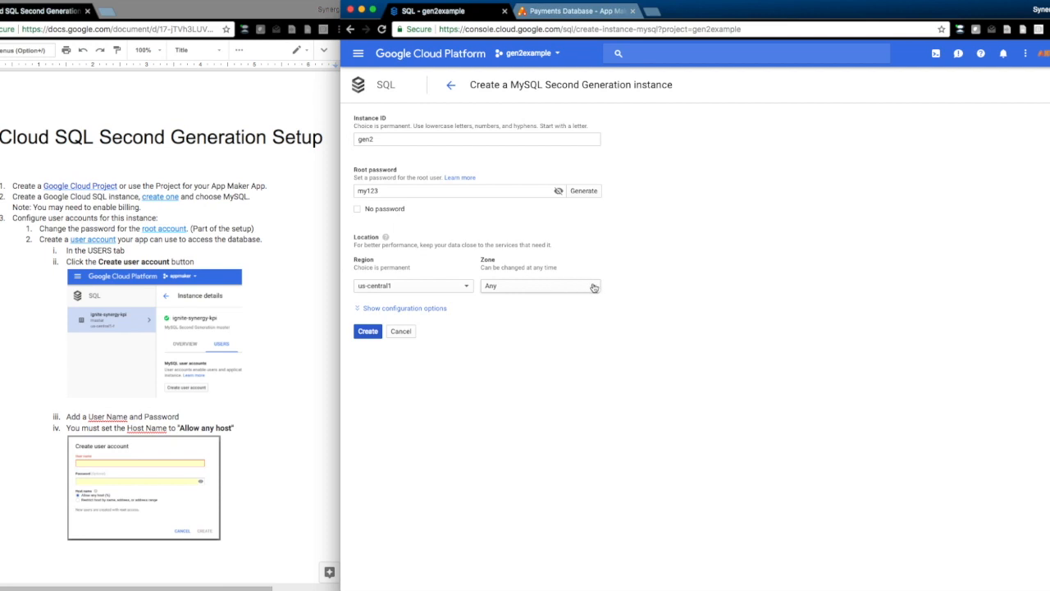
mouse_move(634, 282)
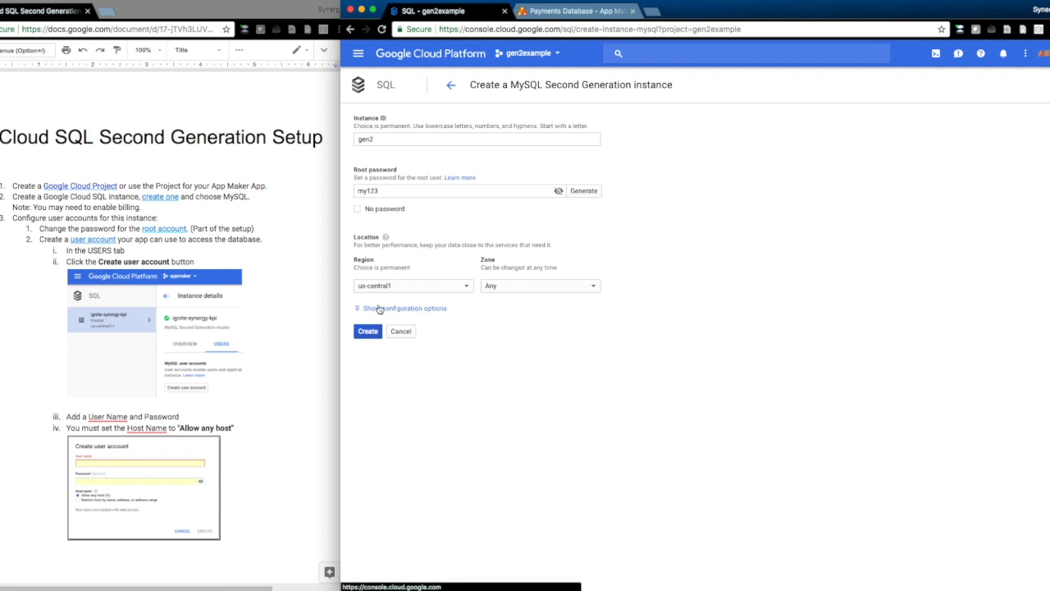
Create the gen2 instance and open its Instance details page.
click(368, 331)
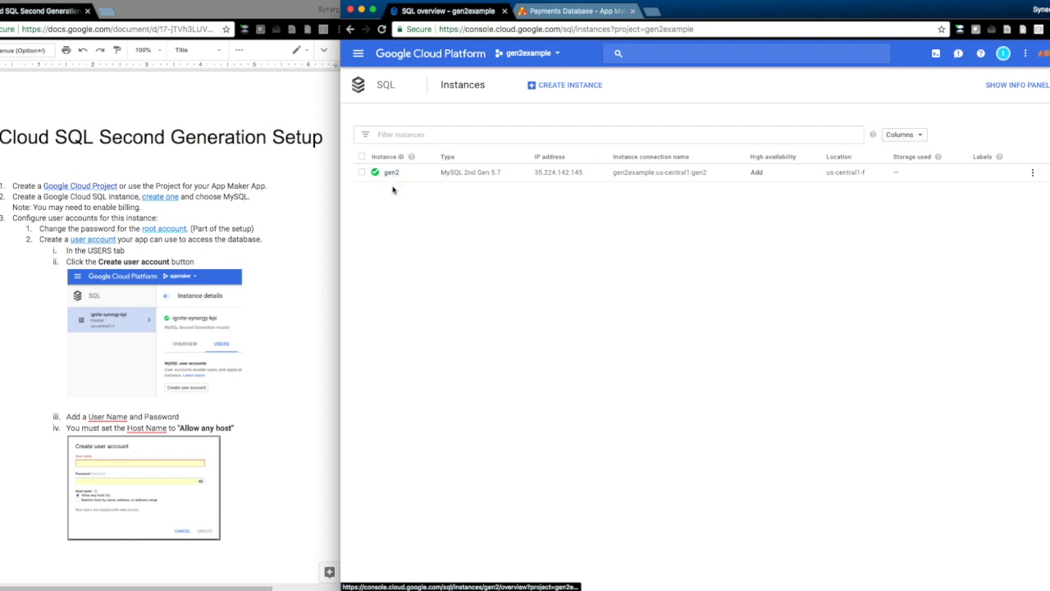
click(391, 172)
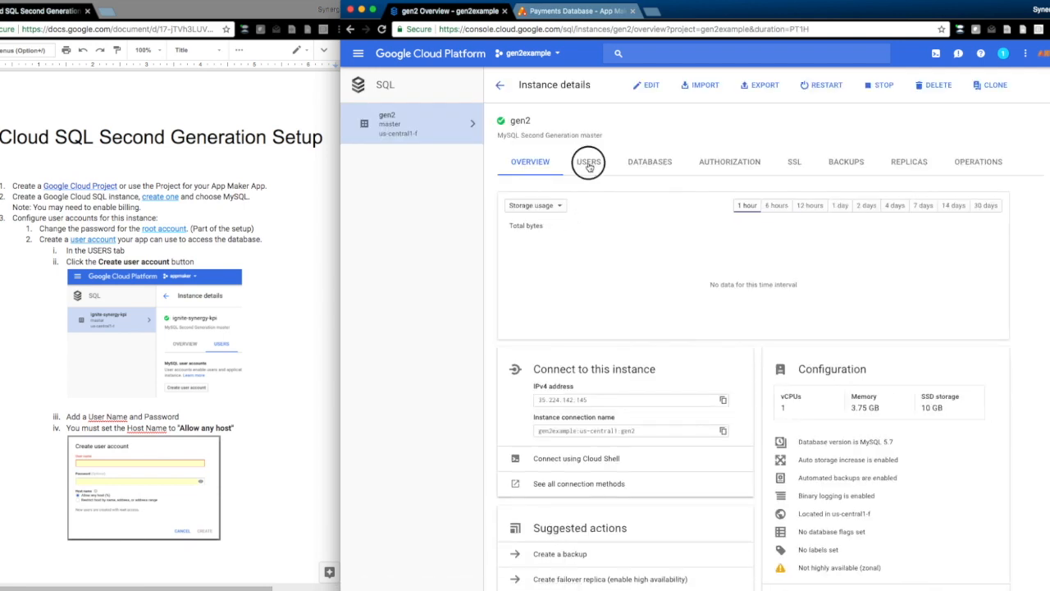
On the USERS tab, create user appmaker with a password, allowing any host.
click(588, 161)
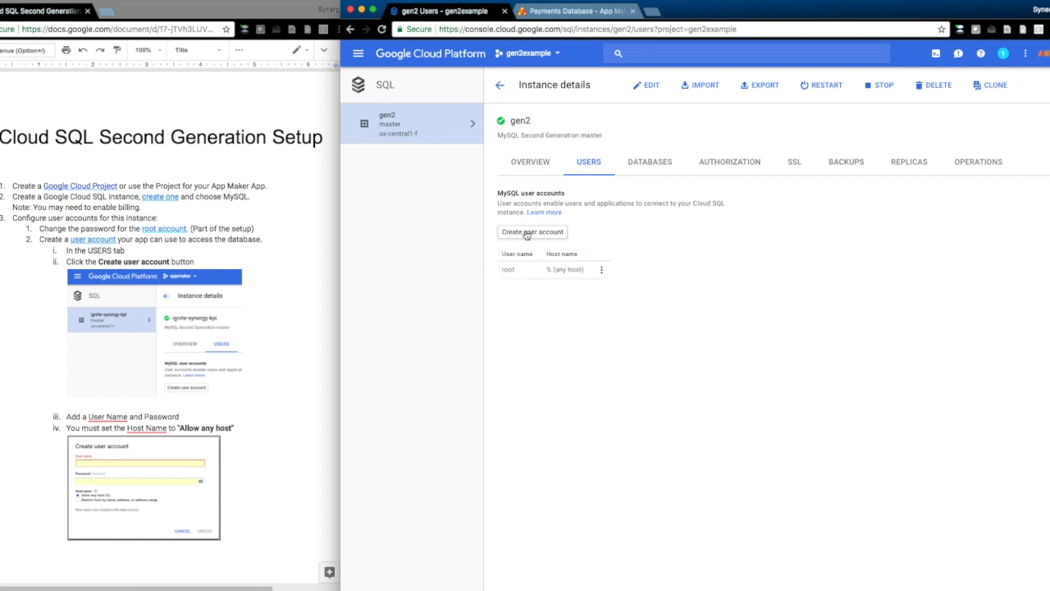
click(532, 232)
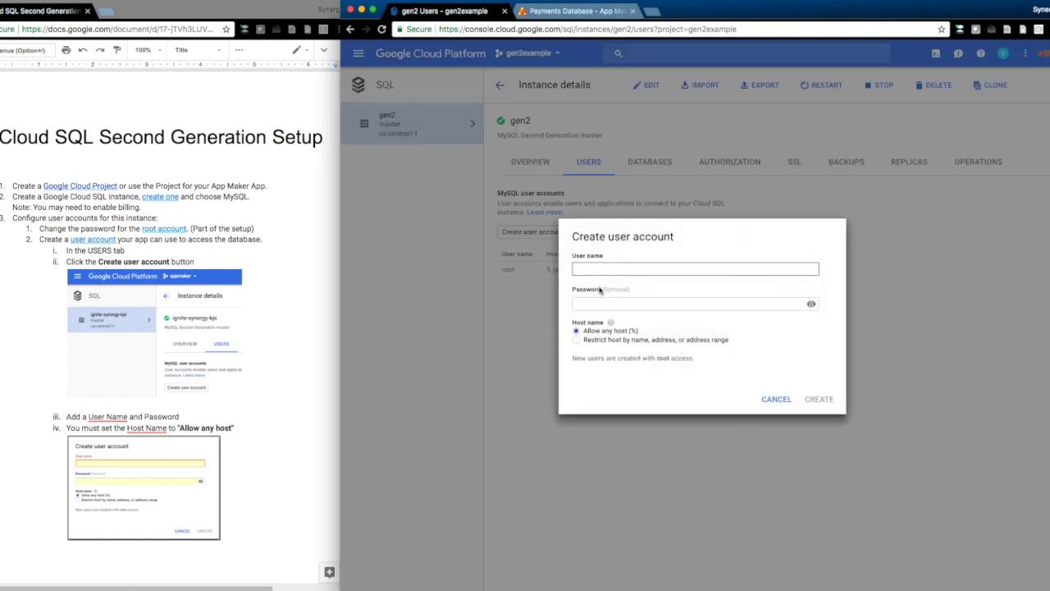
text(appmak)
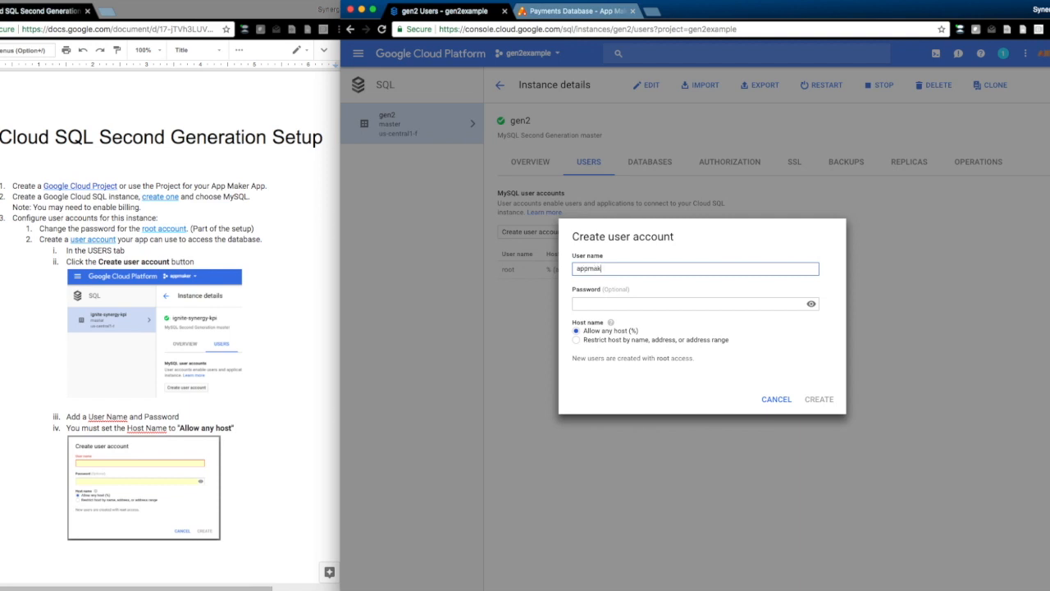
click(695, 303)
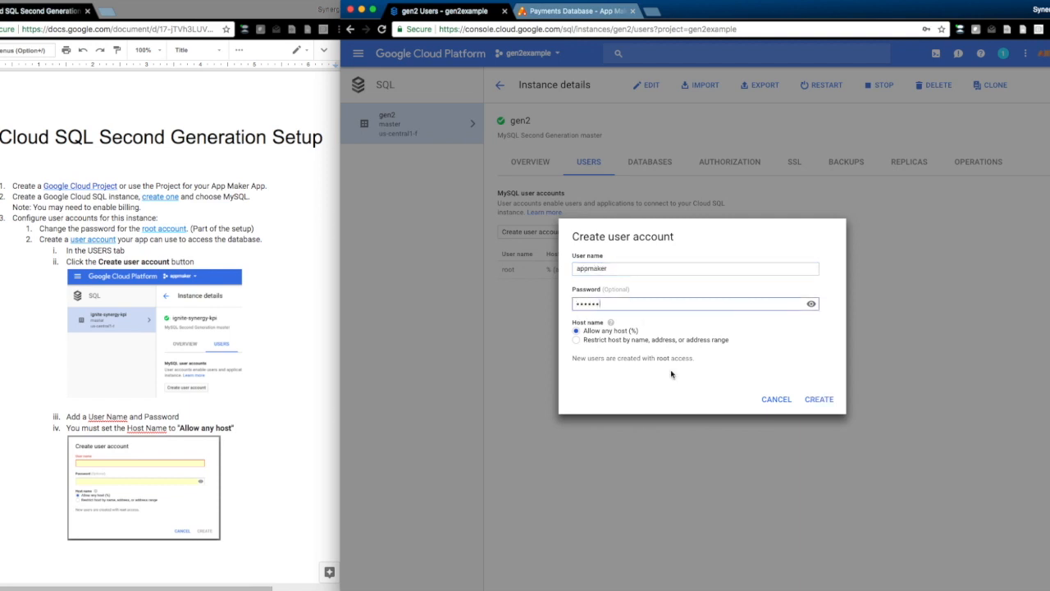
mouse_move(587, 339)
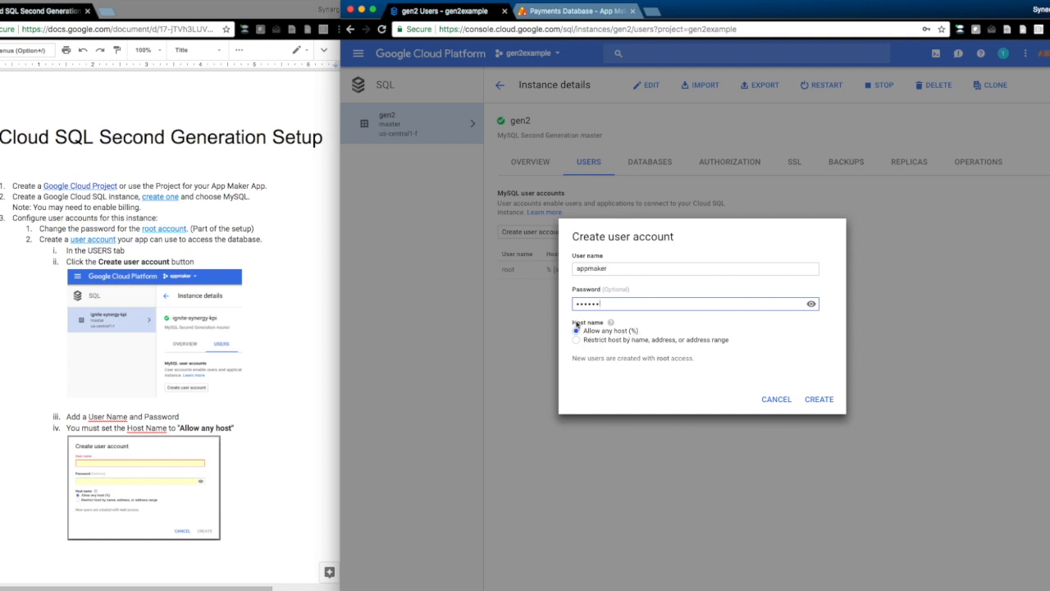
mouse_move(792, 397)
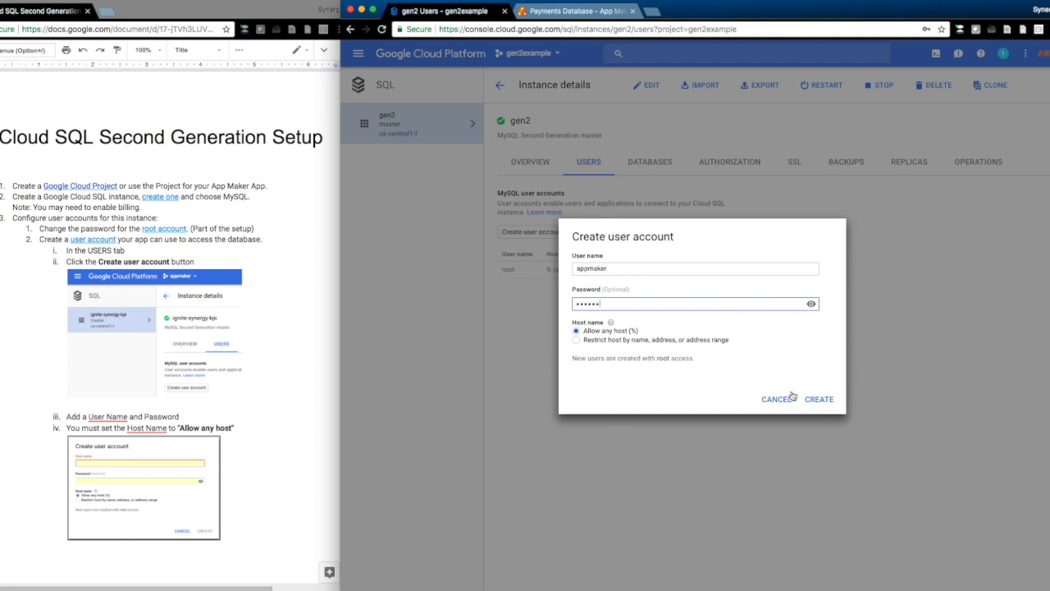
click(818, 399)
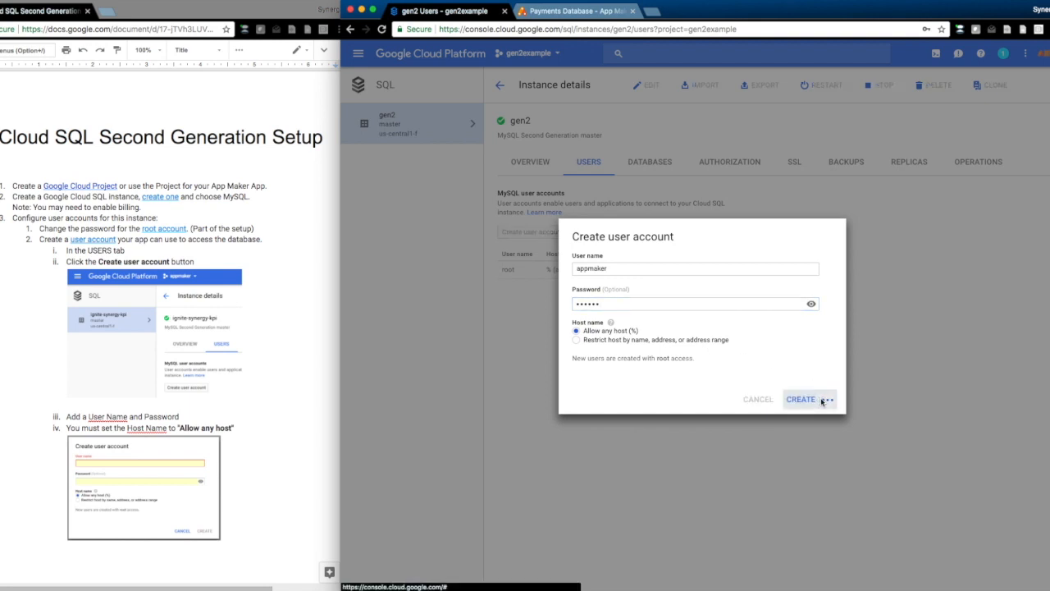
click(802, 399)
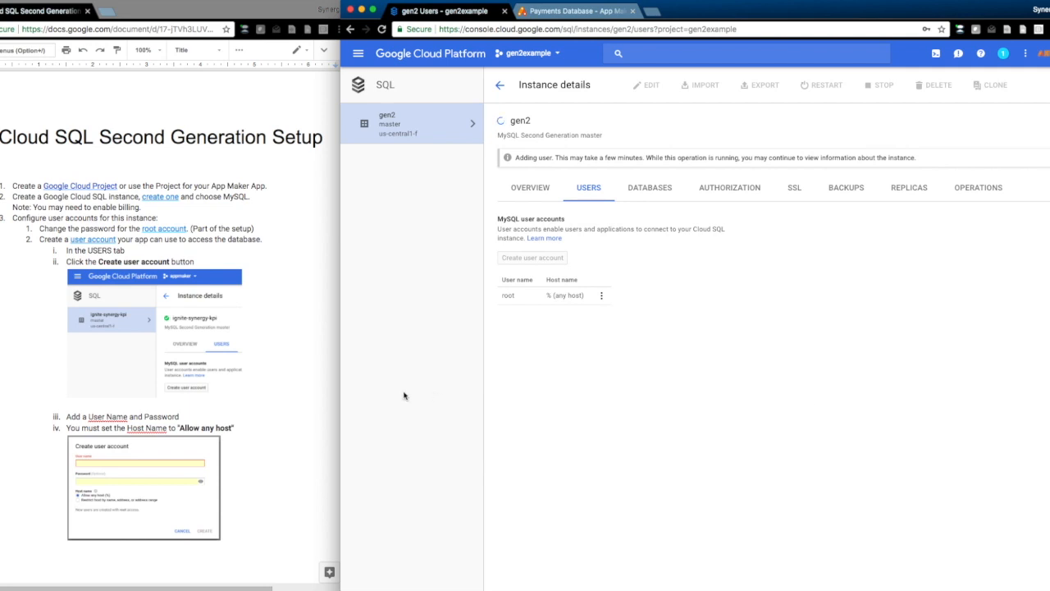
scroll(down, 3)
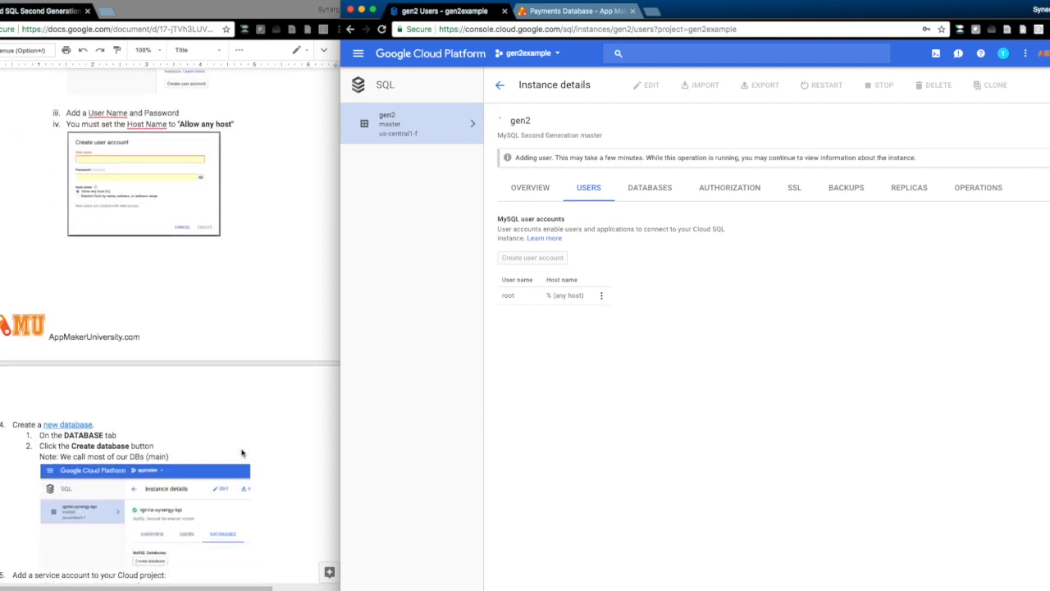
right_click(242, 419)
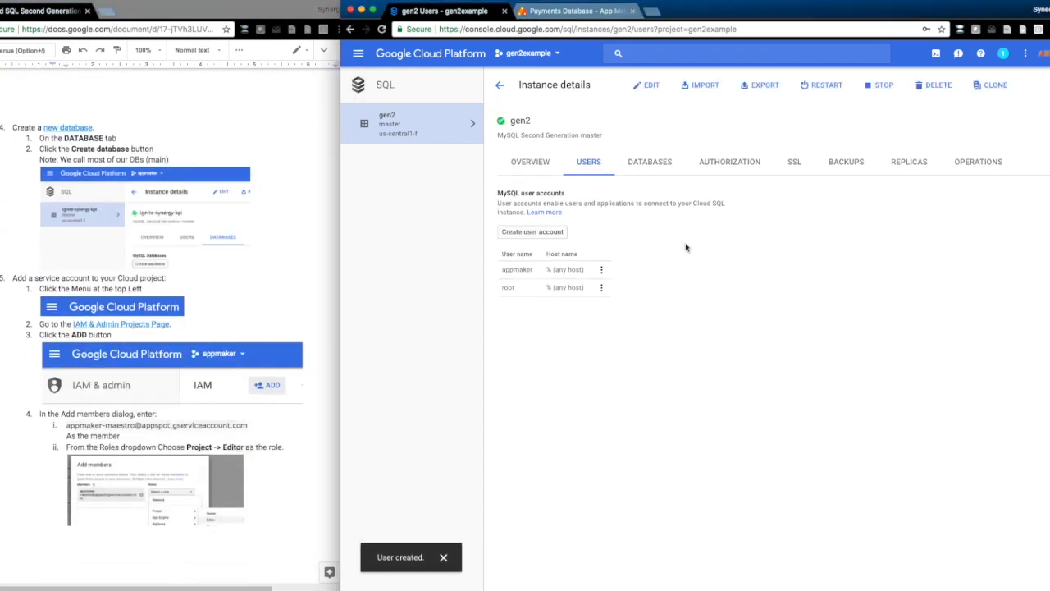
On the Databases tab, create a database named main.
click(649, 162)
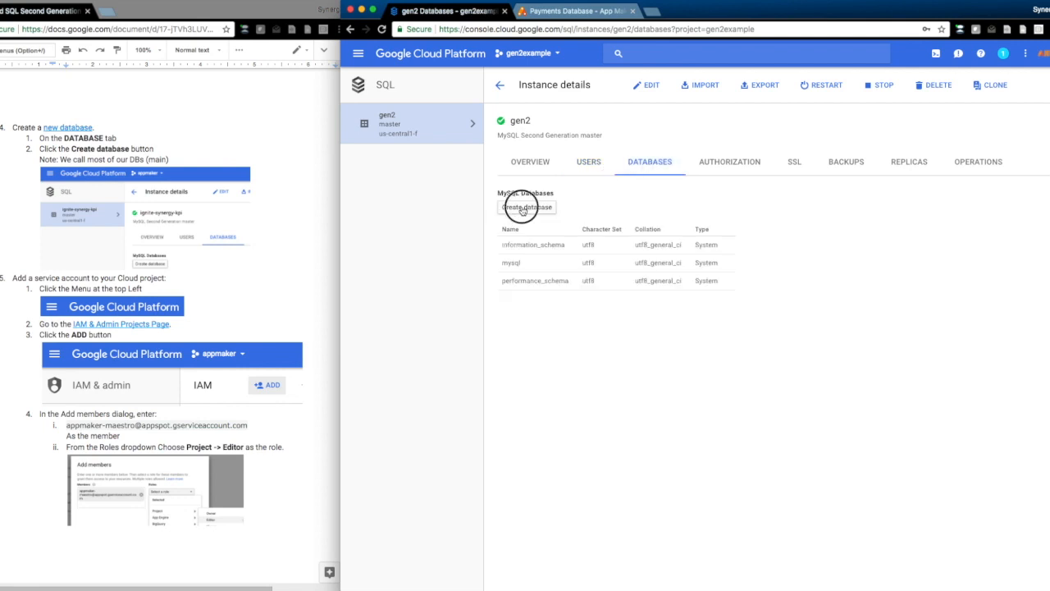
click(526, 207)
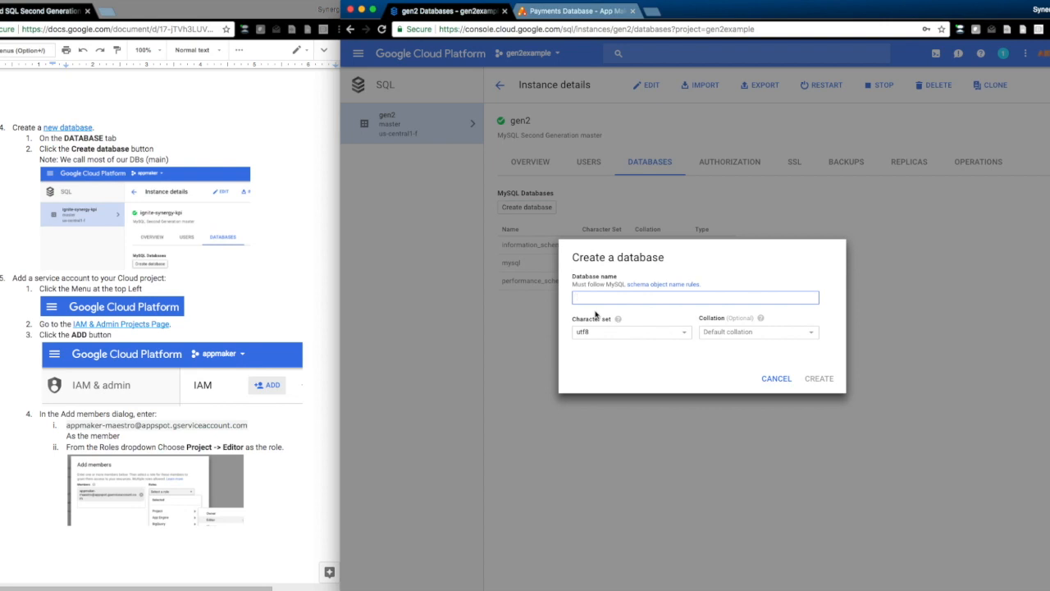
text(main)
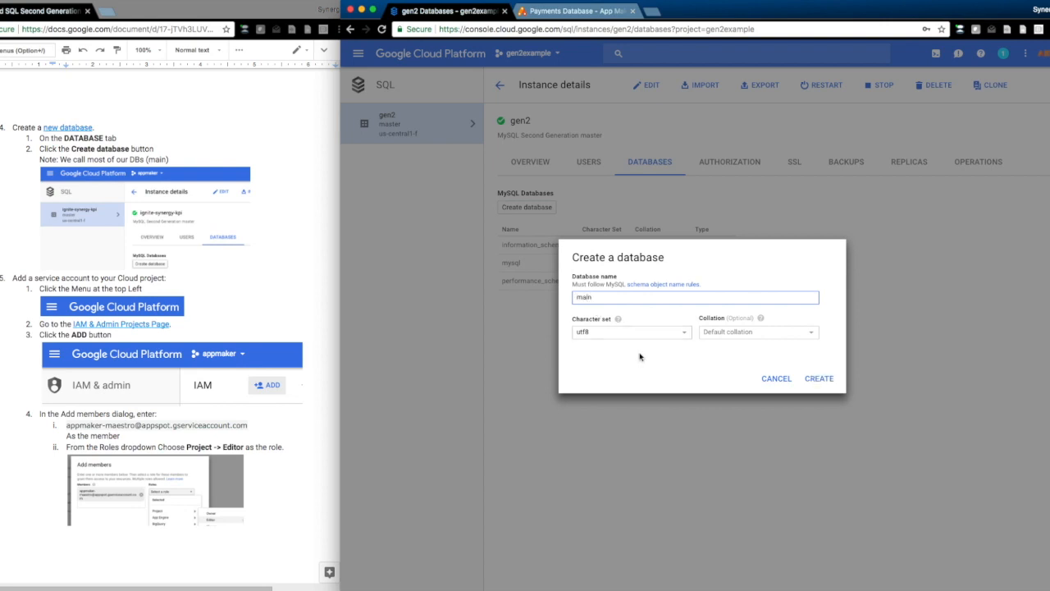
mouse_move(712, 375)
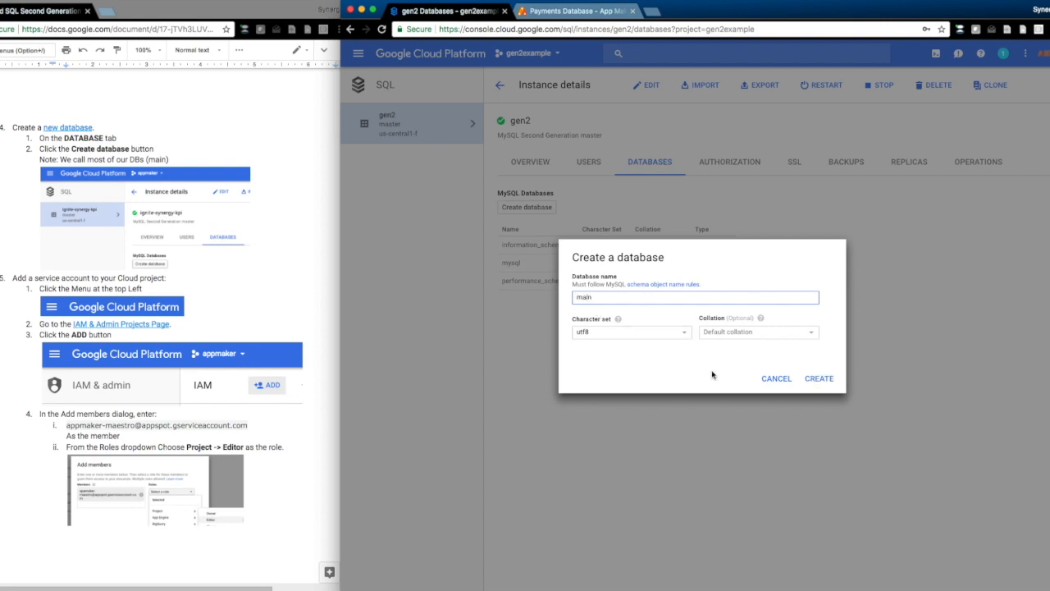
click(818, 378)
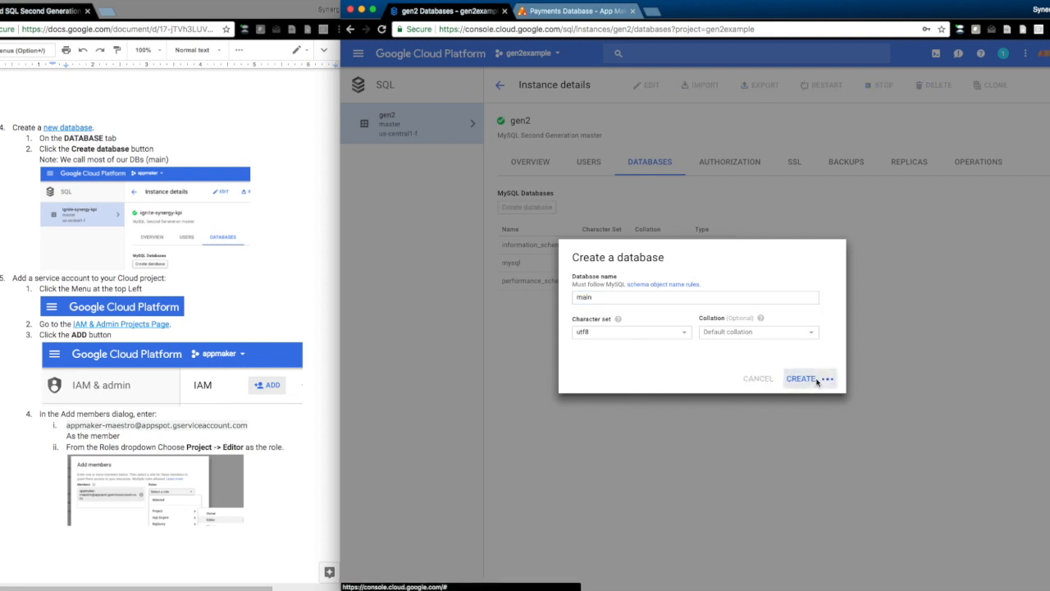
click(801, 378)
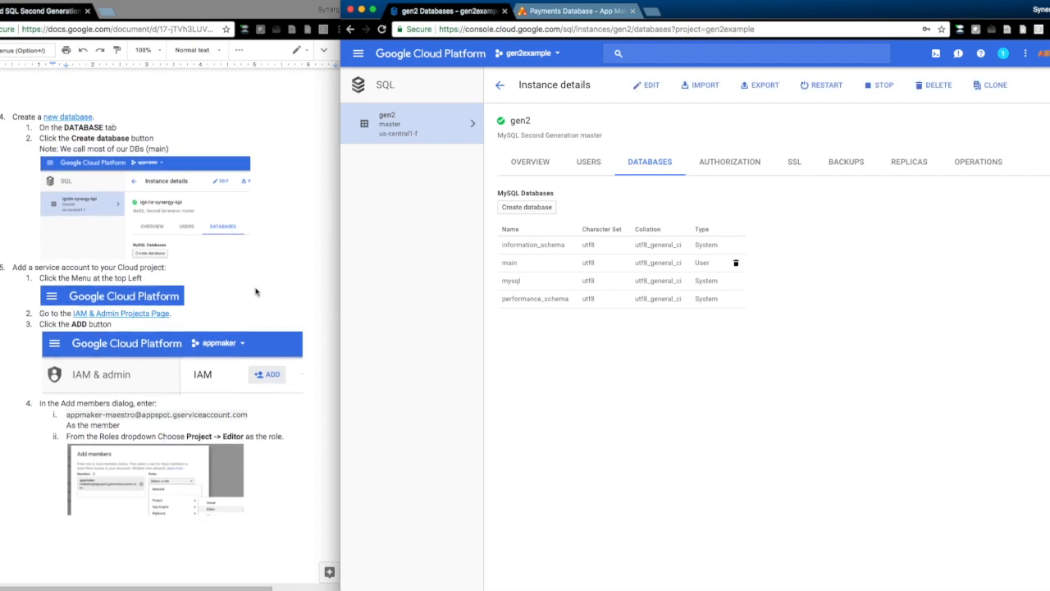
scroll(down, 3)
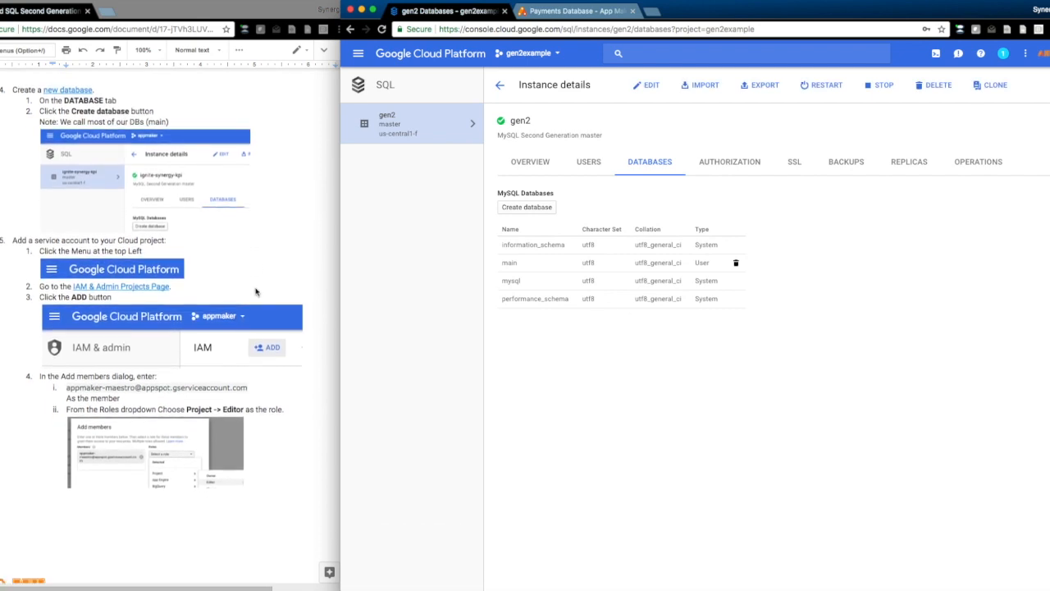
scroll(down, 3)
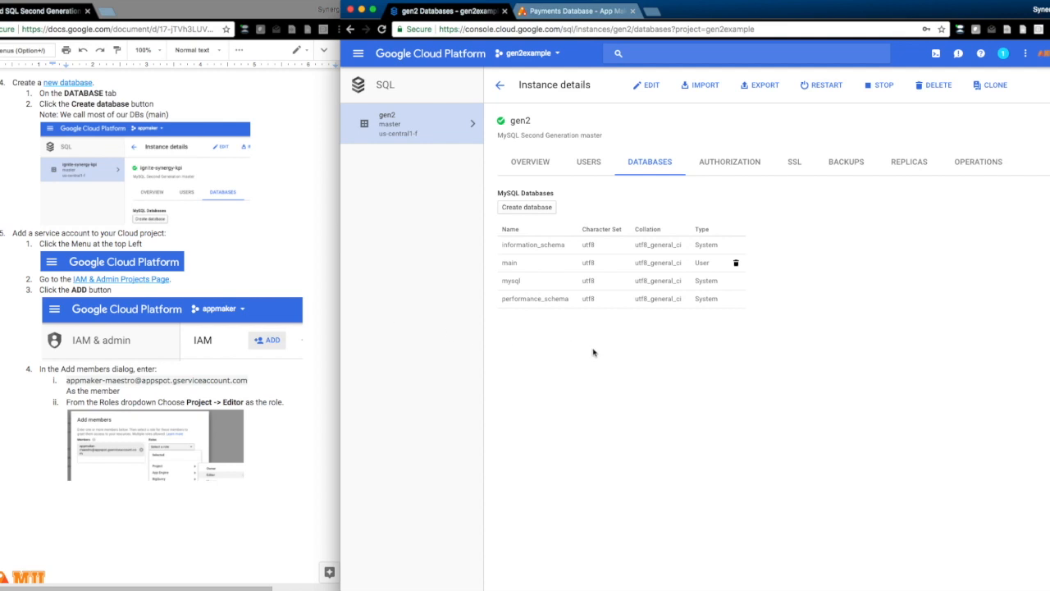
mouse_move(599, 364)
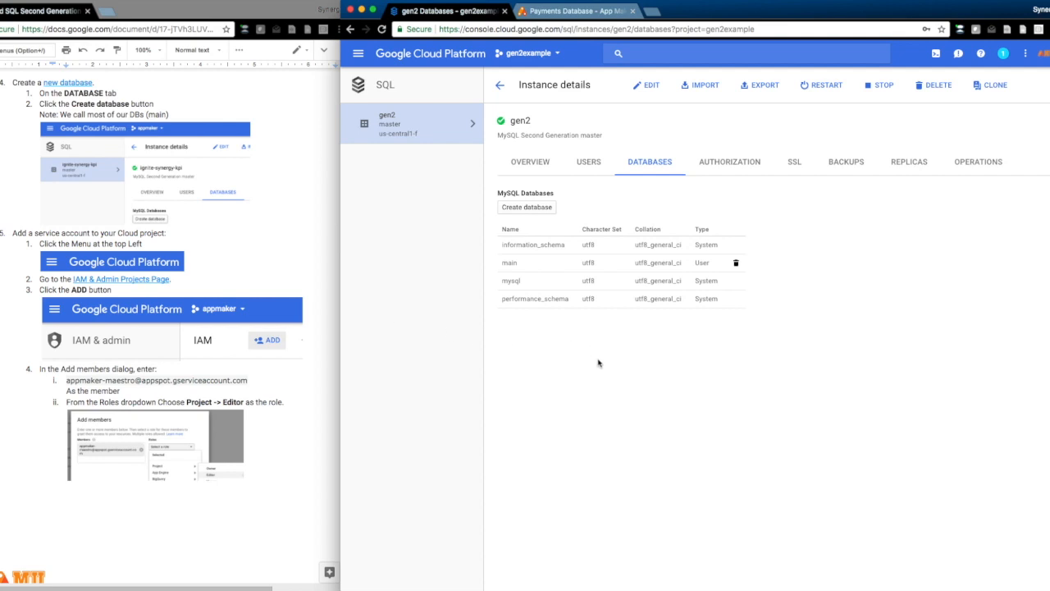
mouse_move(590, 333)
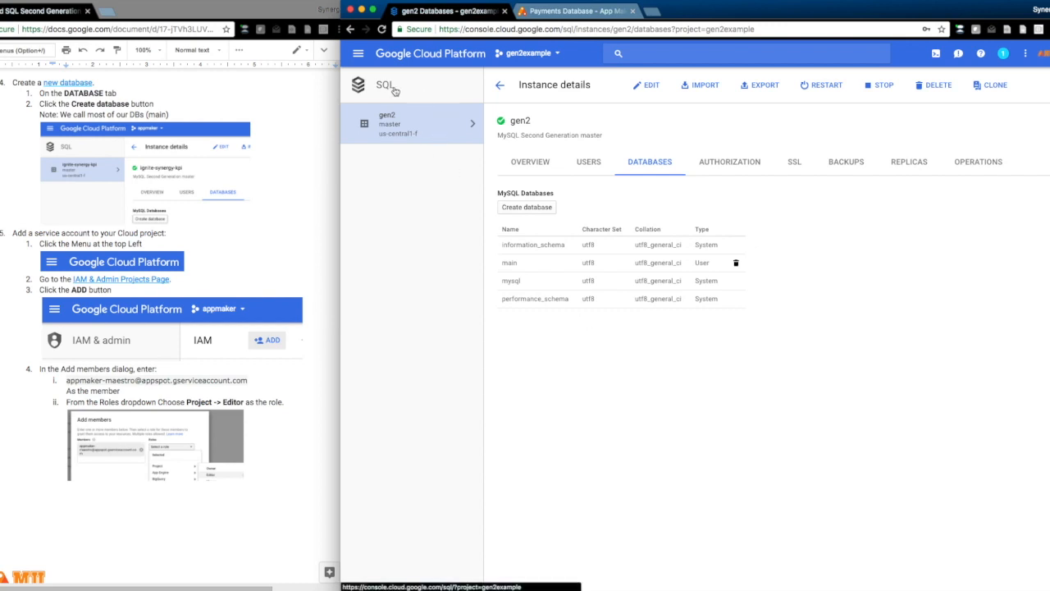
Navigate to IAM & admin > IAM for the gen2example project.
click(357, 54)
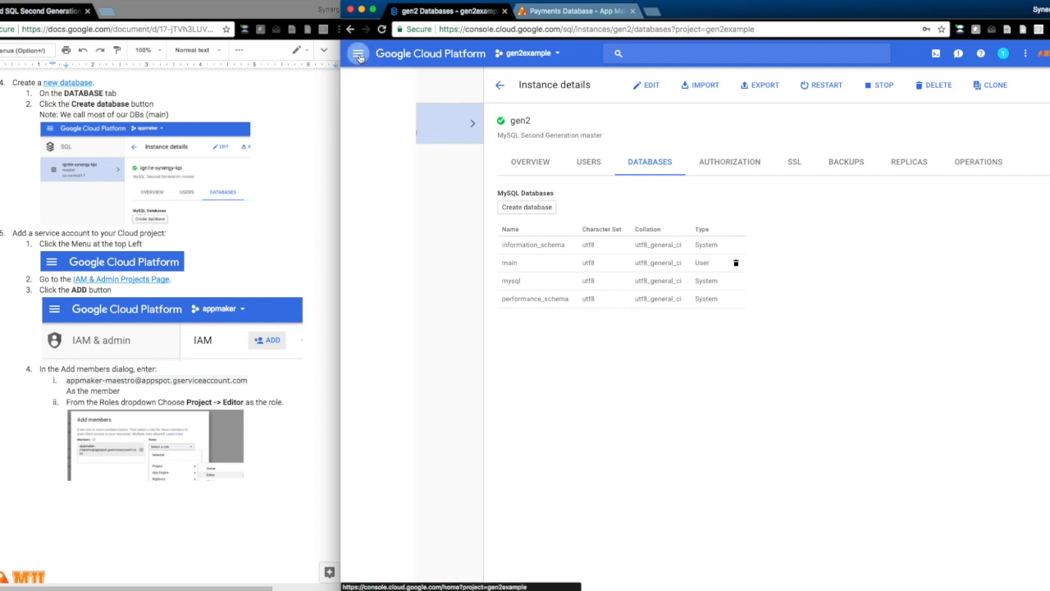
click(359, 53)
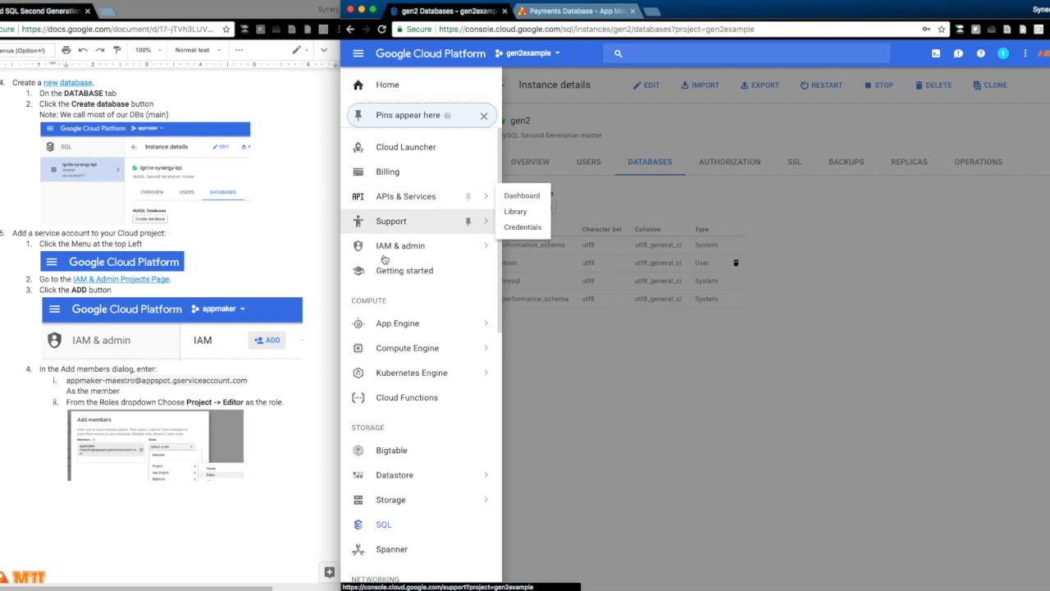
click(400, 245)
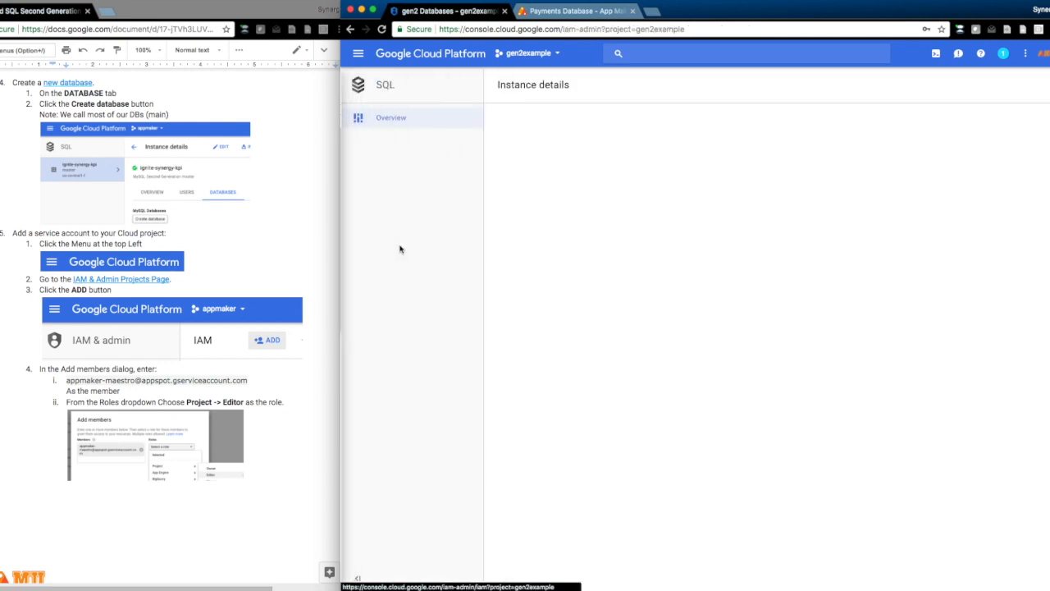
click(390, 117)
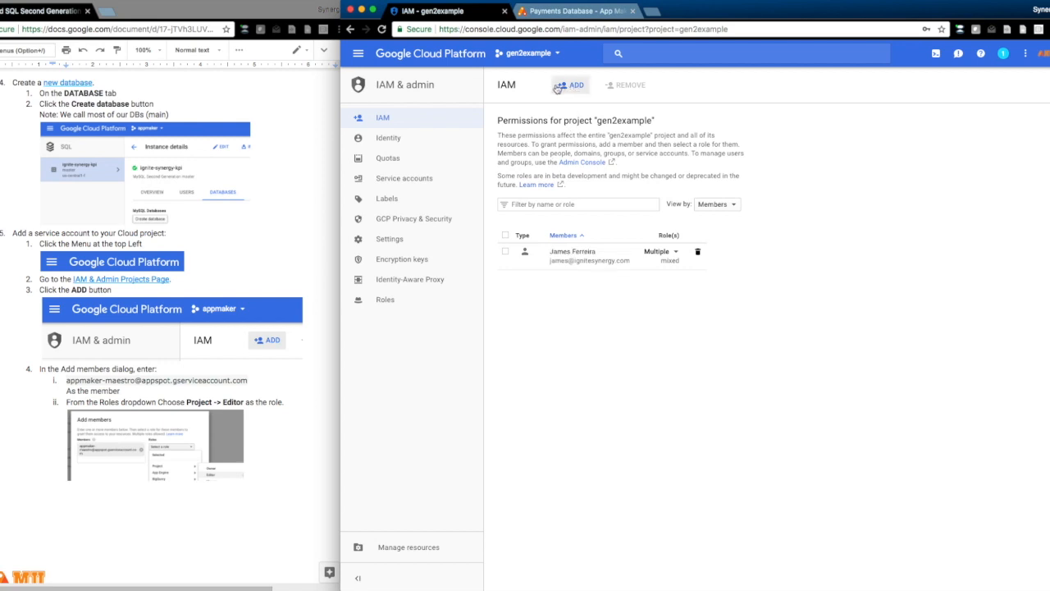
click(571, 85)
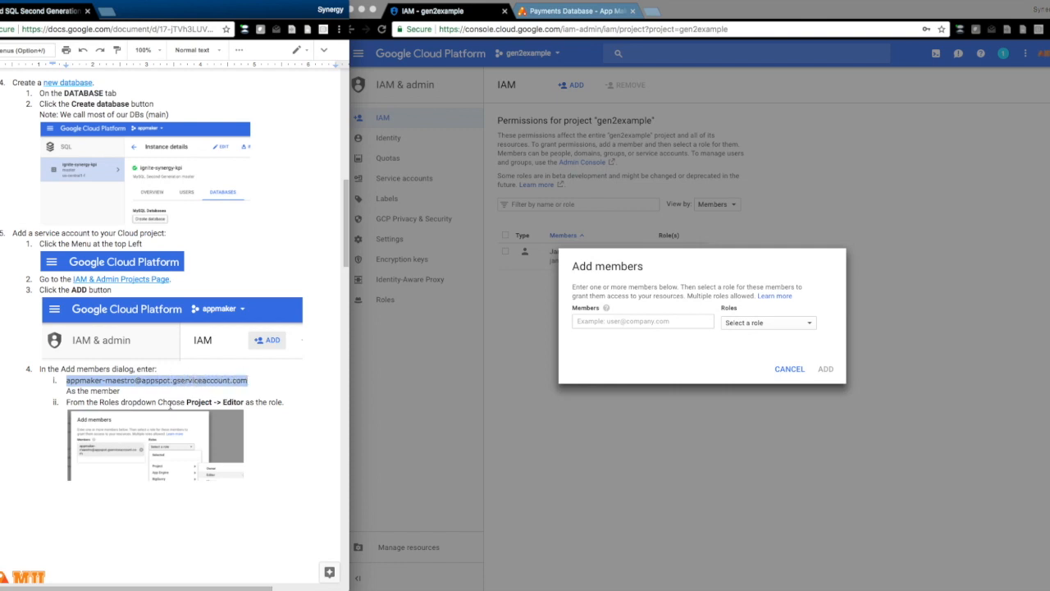
click(643, 321)
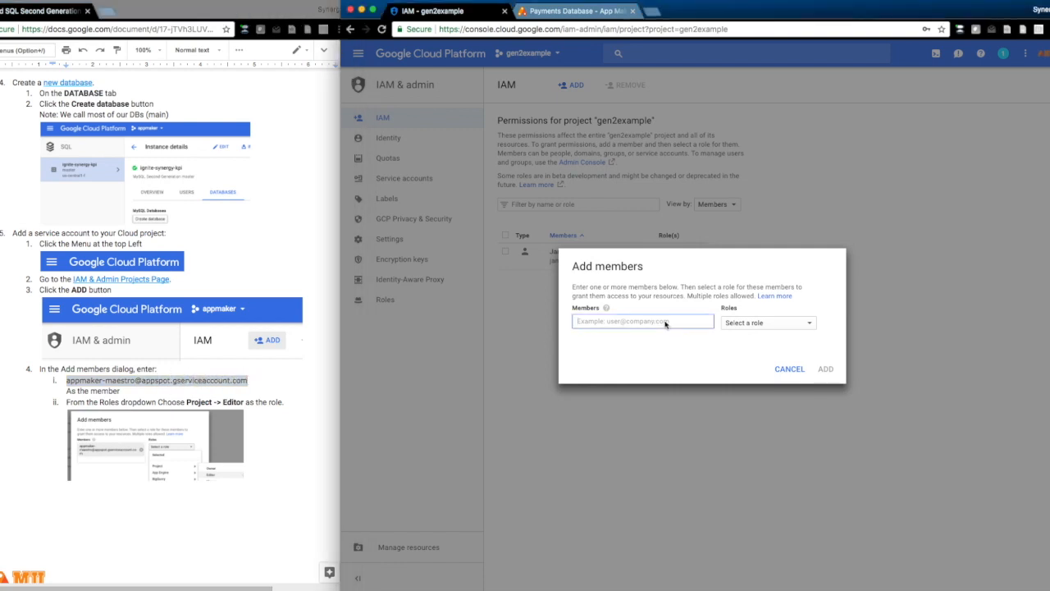
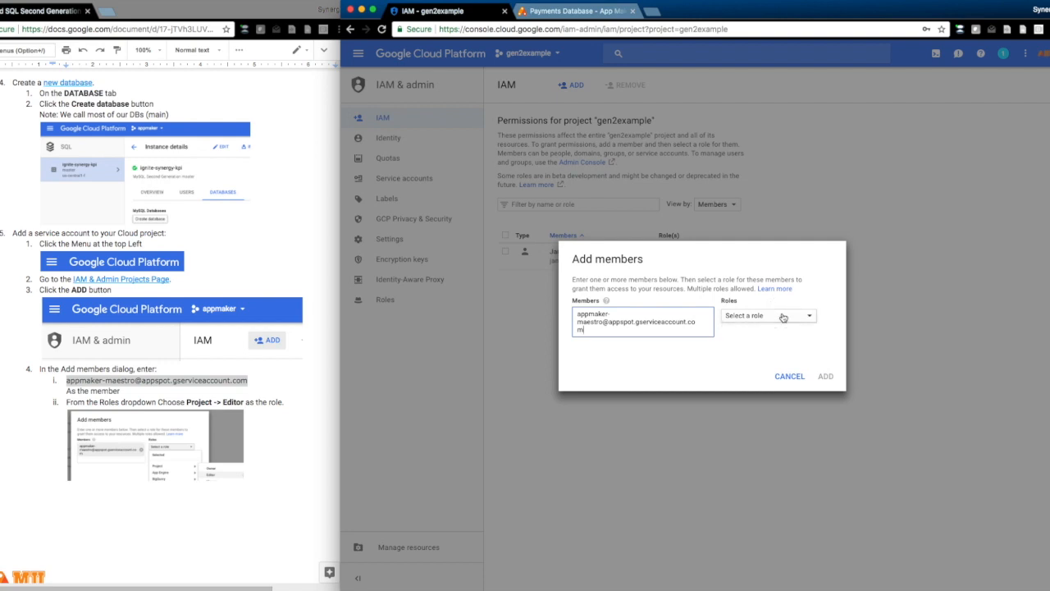
click(768, 309)
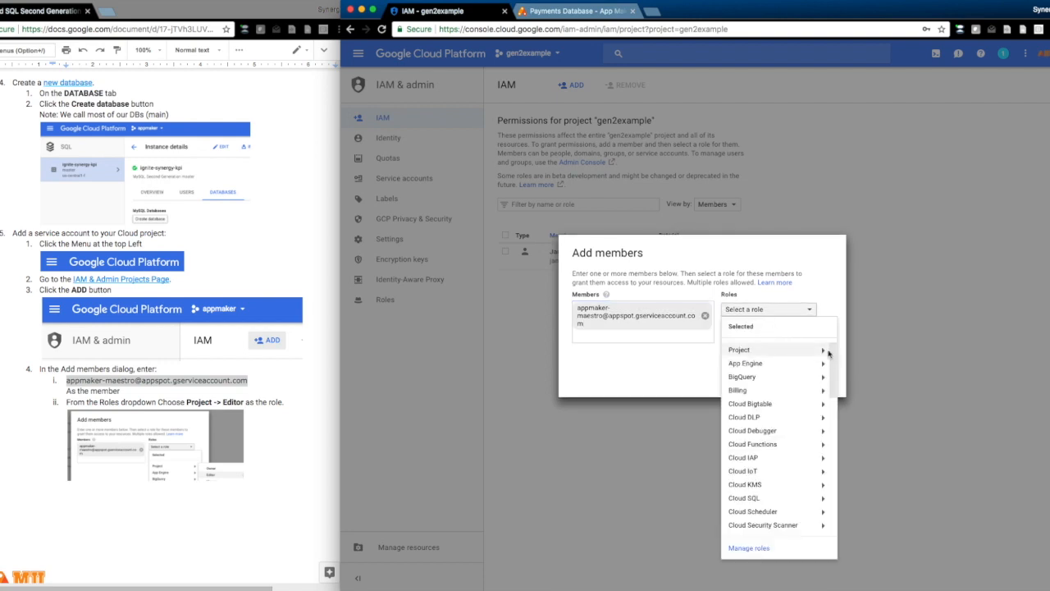
click(739, 352)
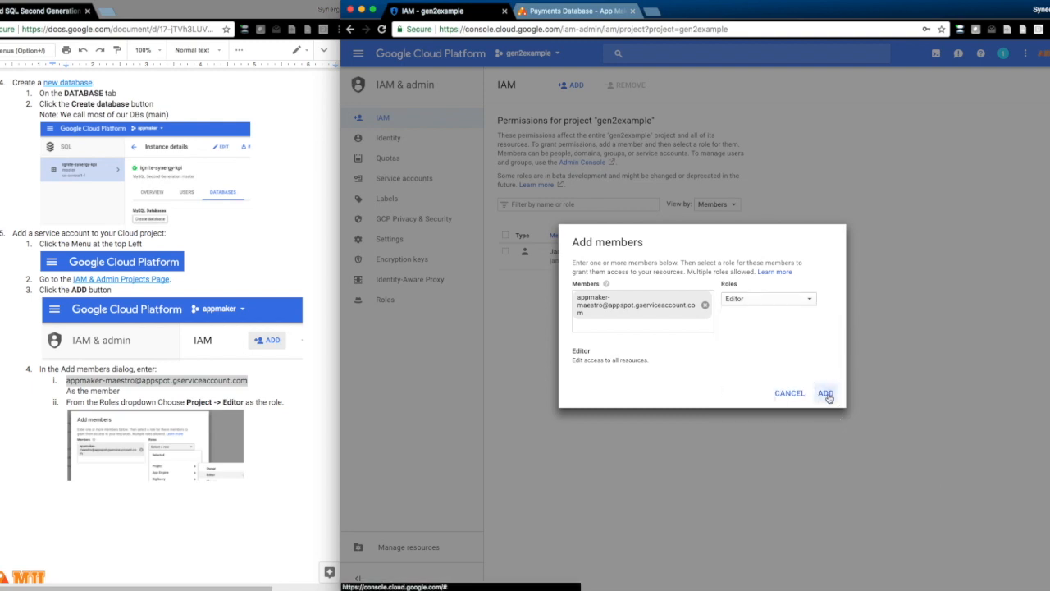
click(825, 394)
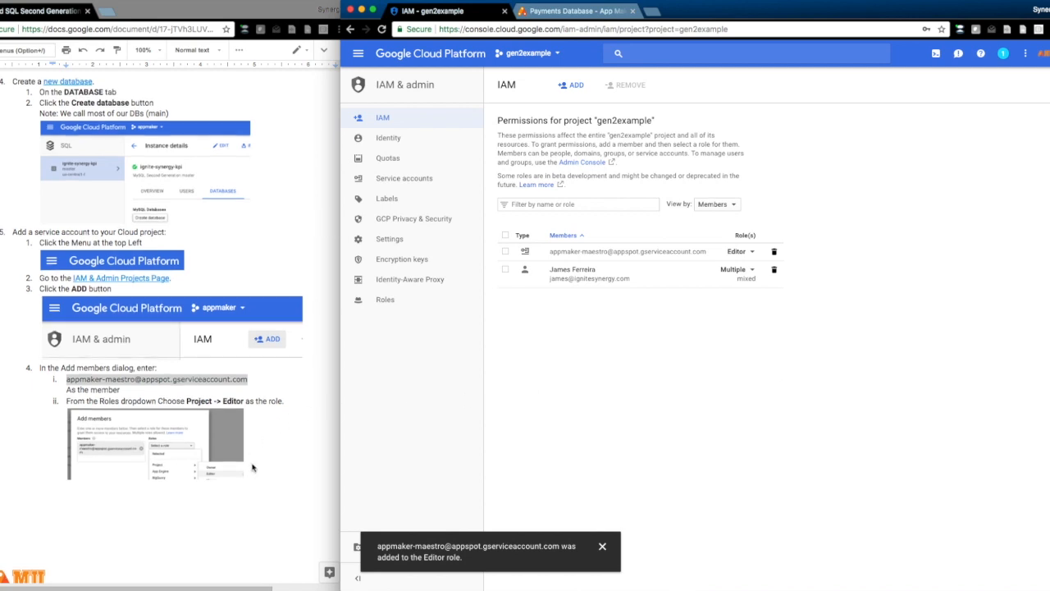
scroll(down, 3)
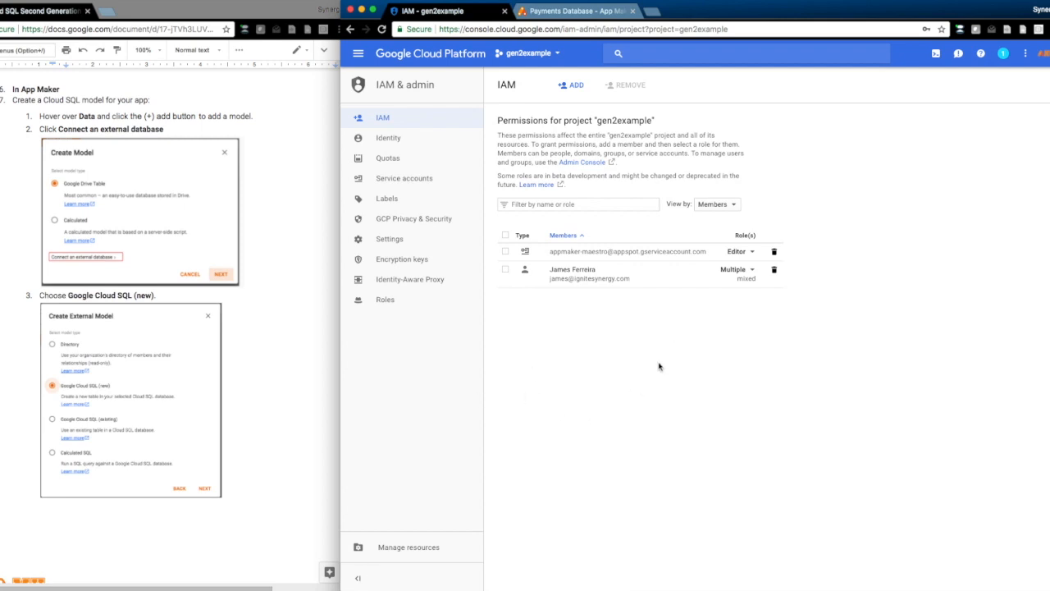
mouse_move(685, 263)
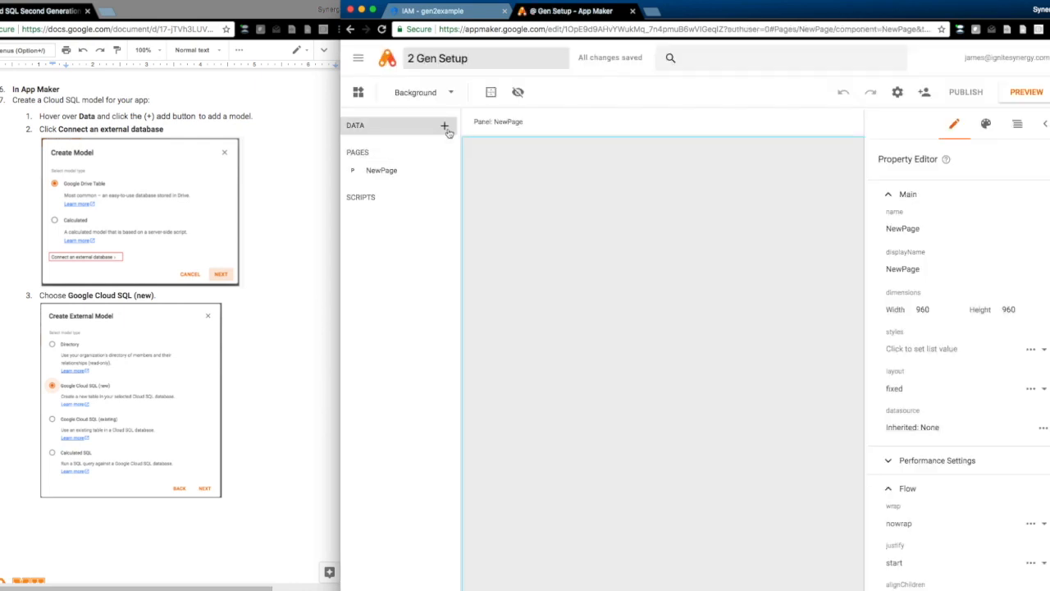
Open the Create Model dialog from the Data panel's add (+) button.
click(445, 125)
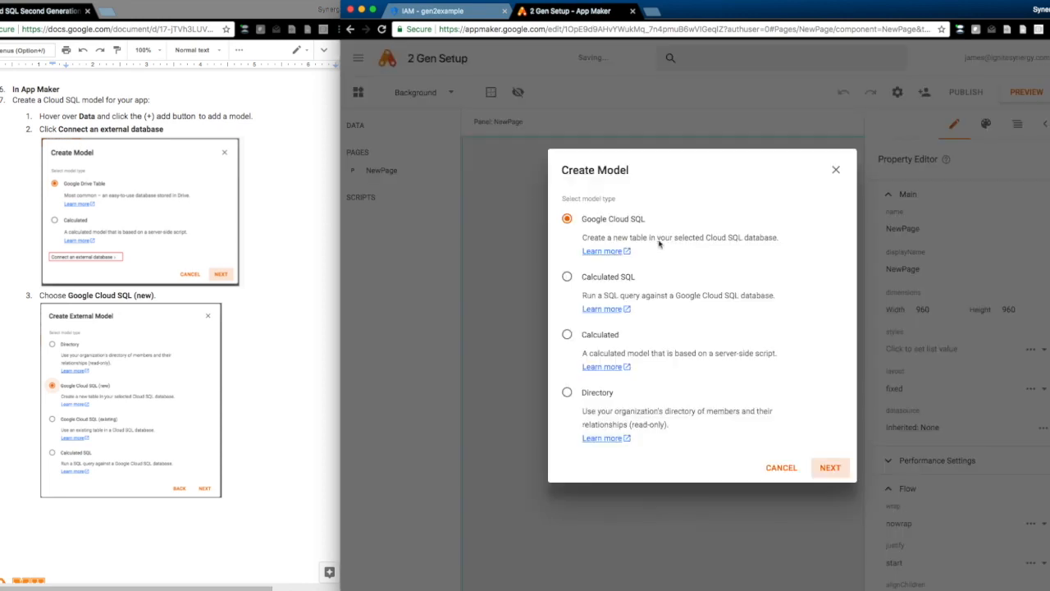
mouse_move(697, 328)
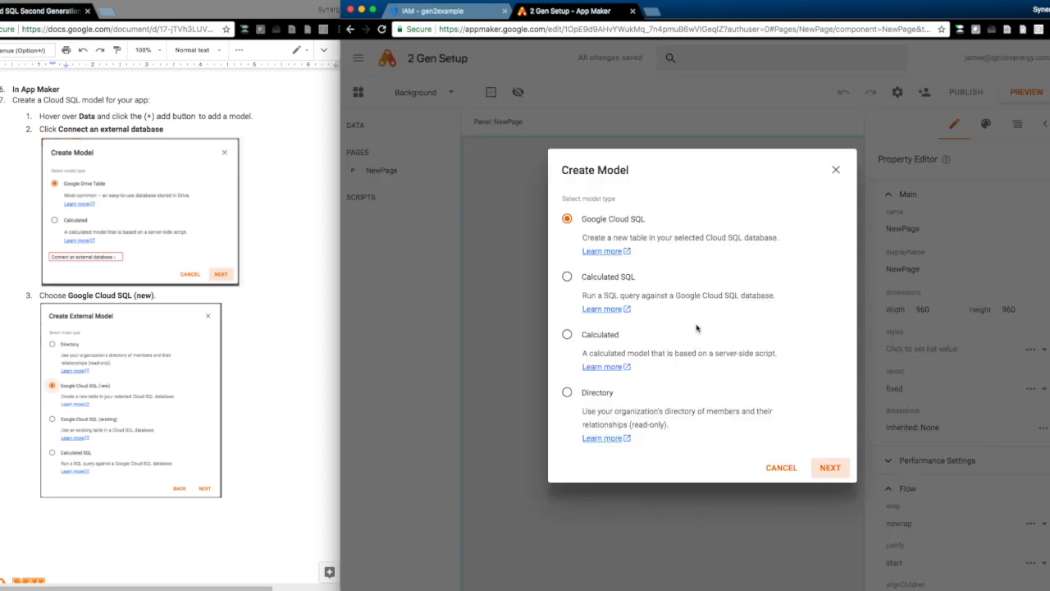
mouse_move(697, 328)
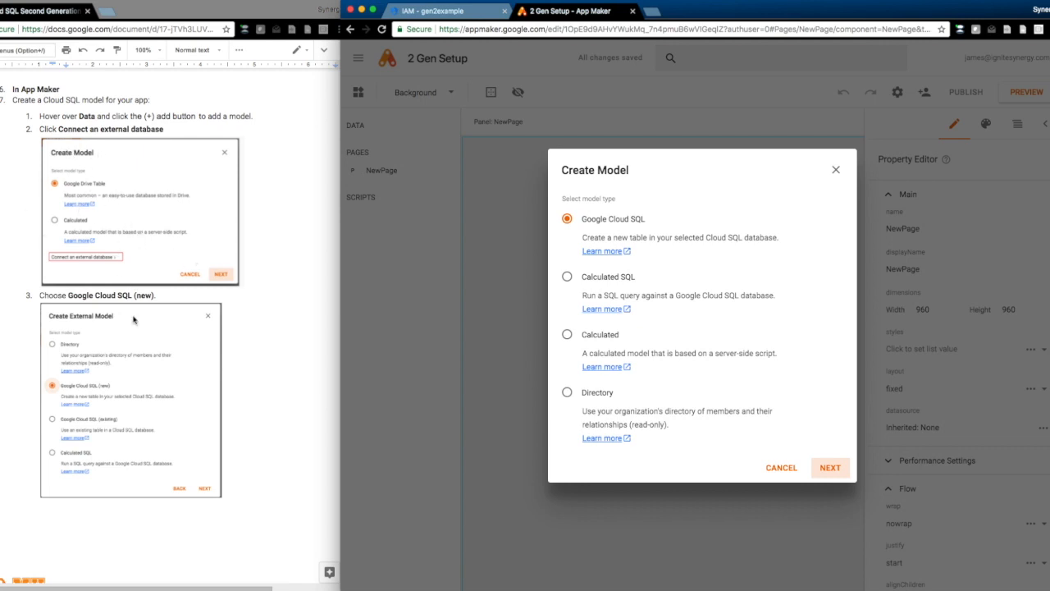
mouse_move(89, 286)
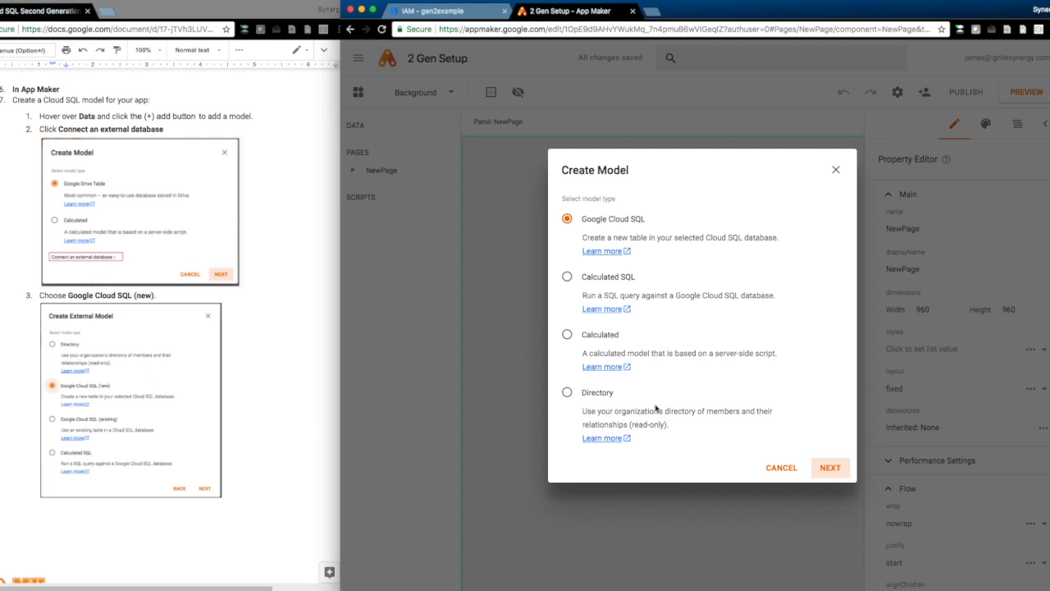
mouse_move(694, 195)
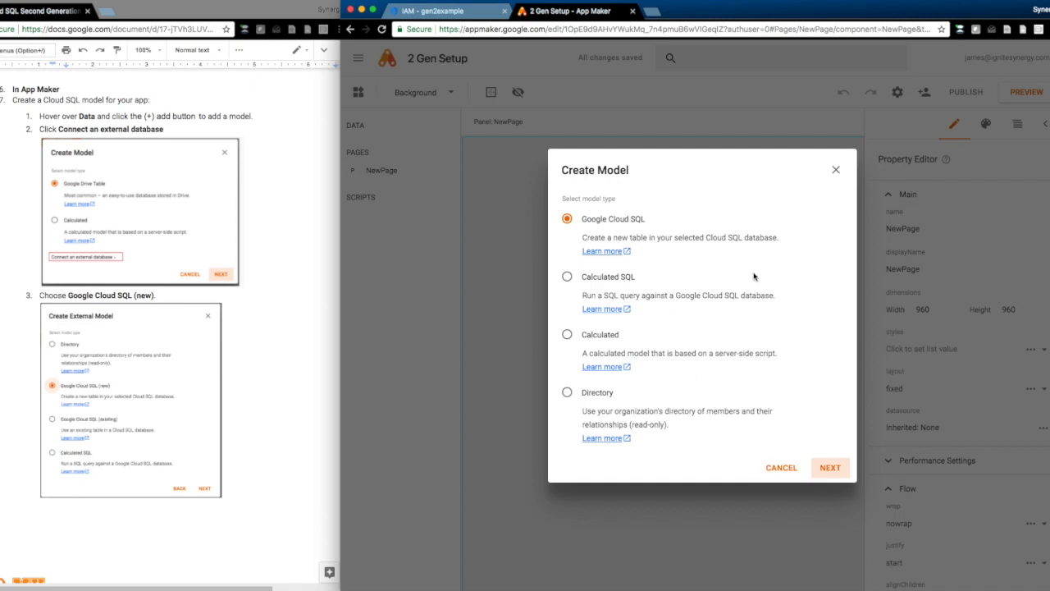
mouse_move(754, 276)
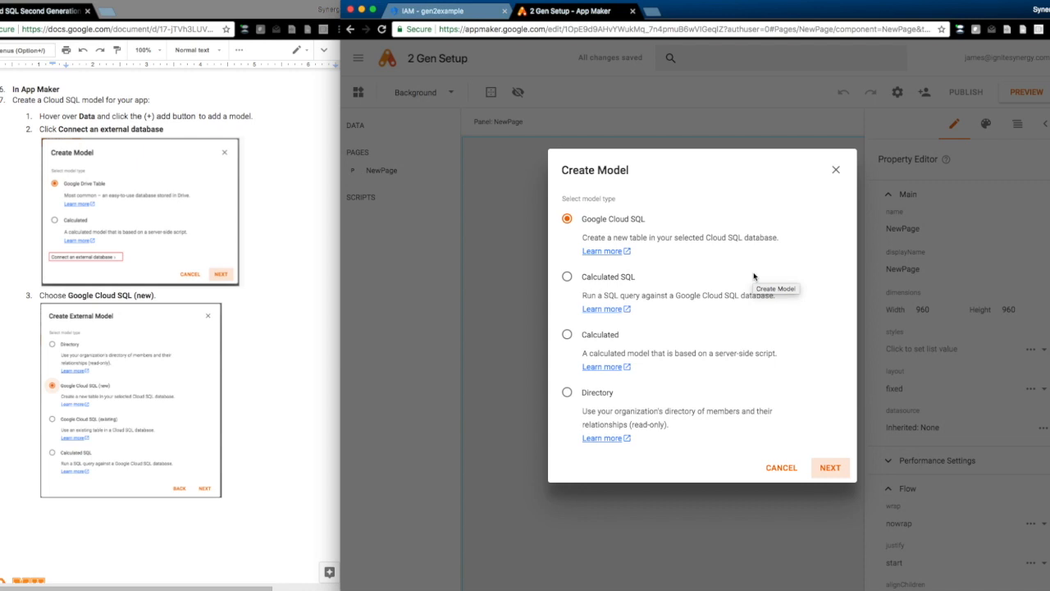
mouse_move(754, 276)
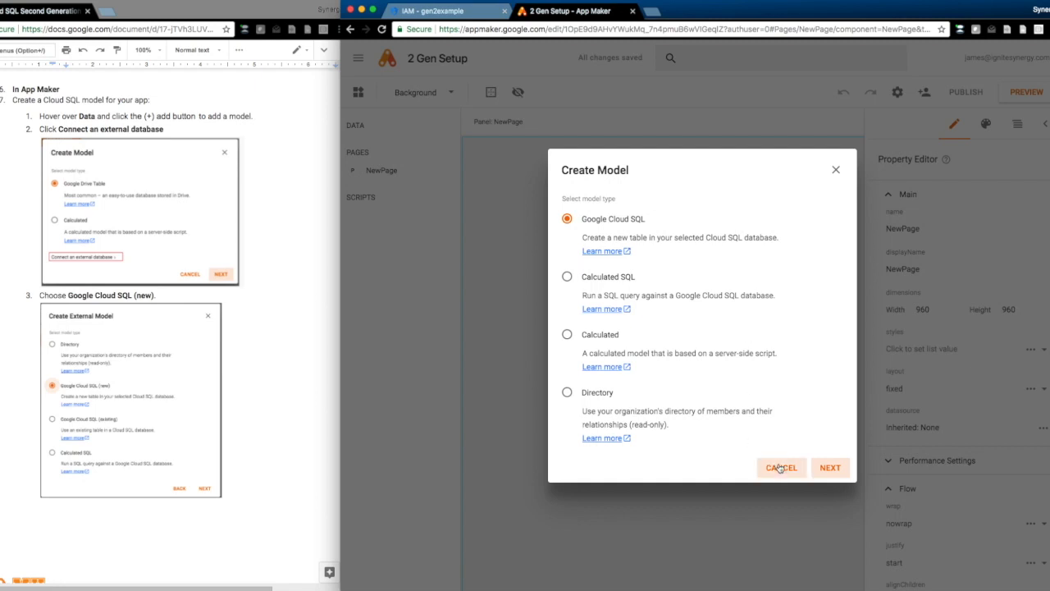
mouse_move(780, 467)
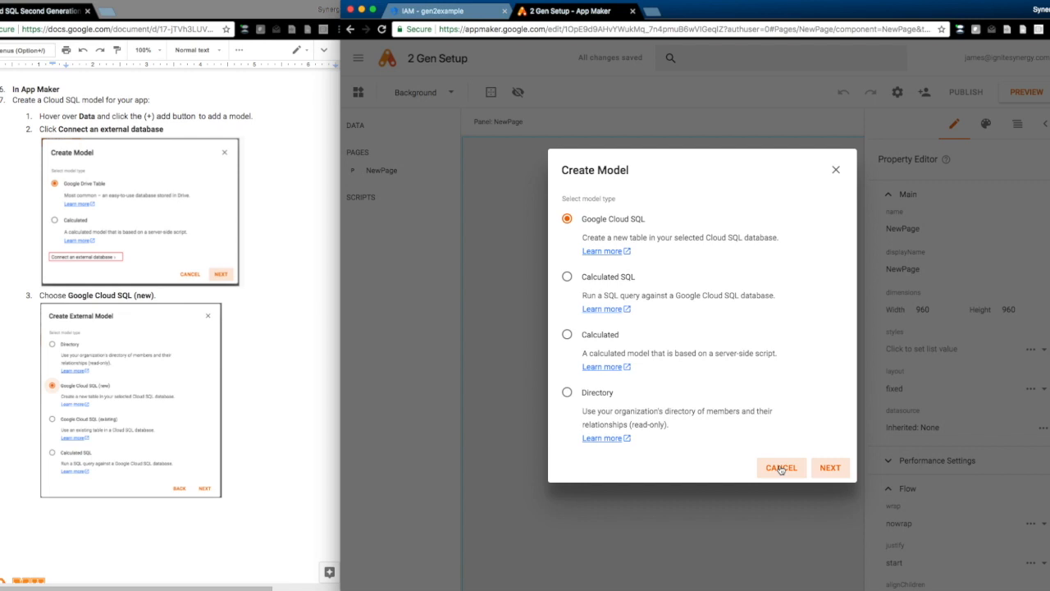
Dismiss the model dialog and begin switching to a custom Cloud SQL database in App Settings.
click(781, 467)
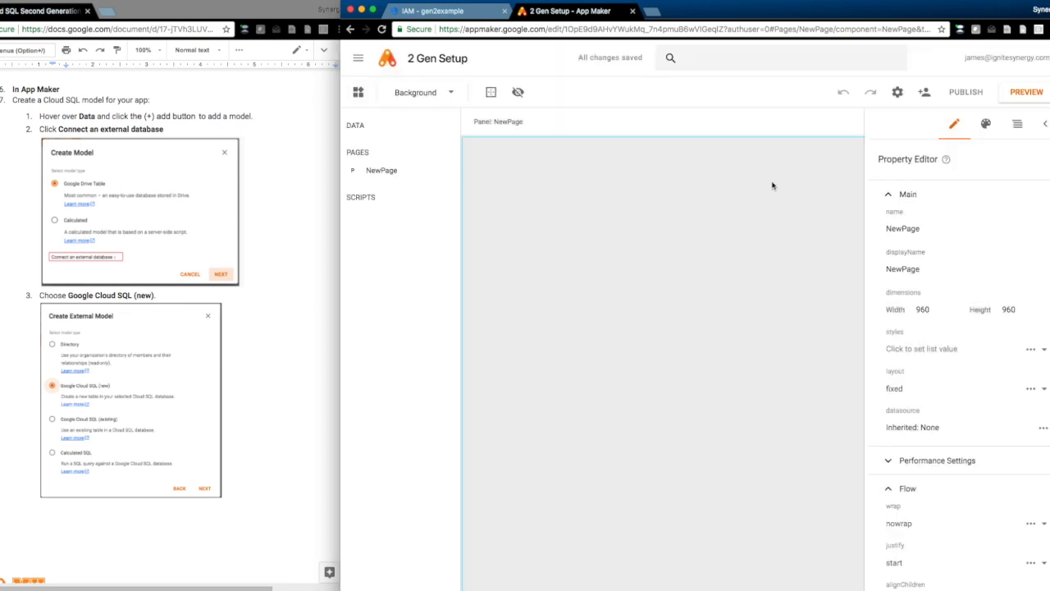
click(897, 92)
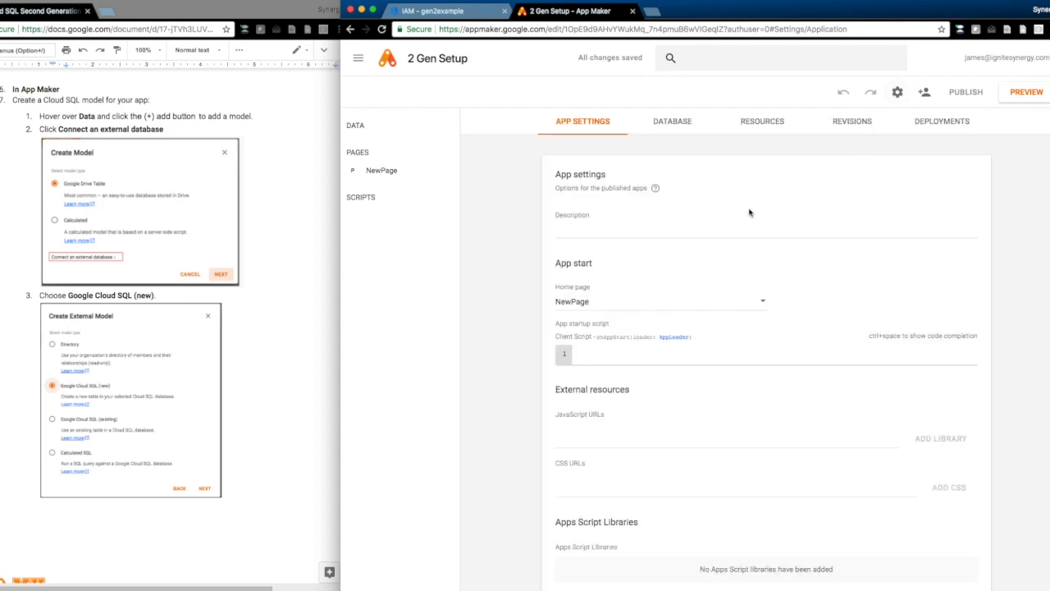
click(672, 121)
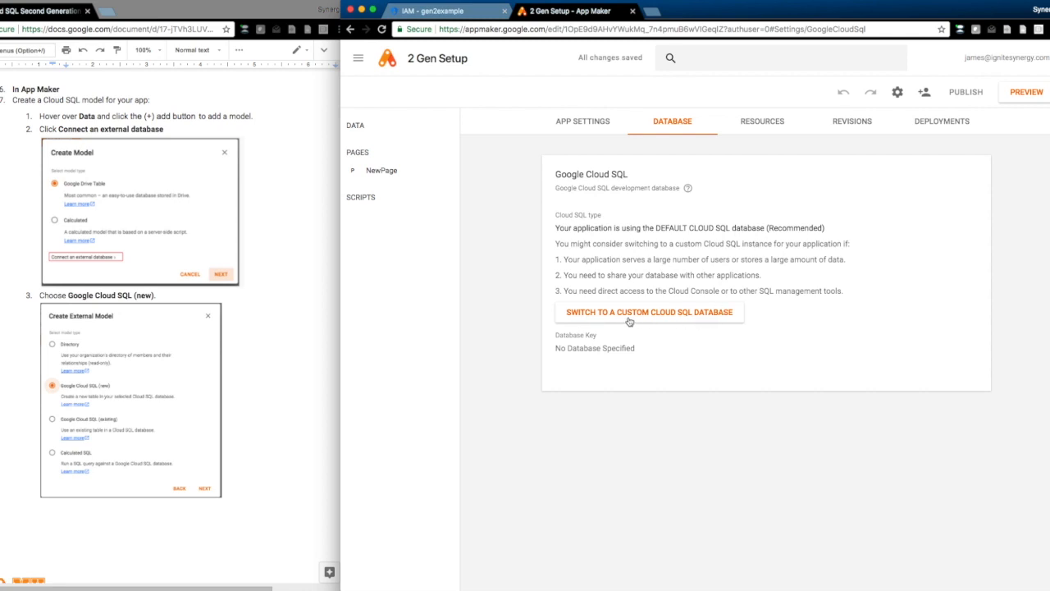
mouse_move(601, 313)
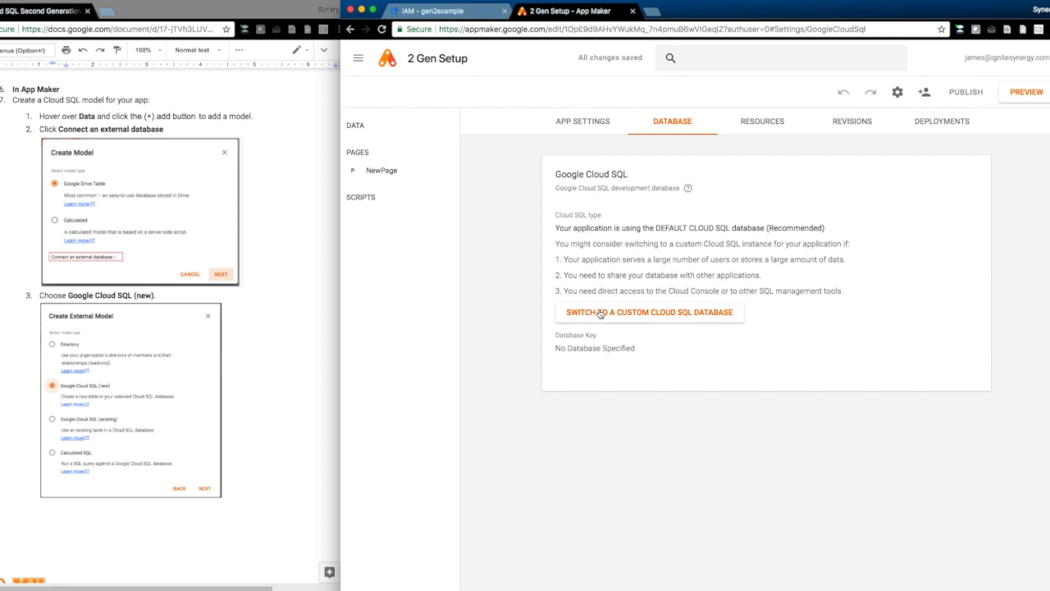
click(648, 312)
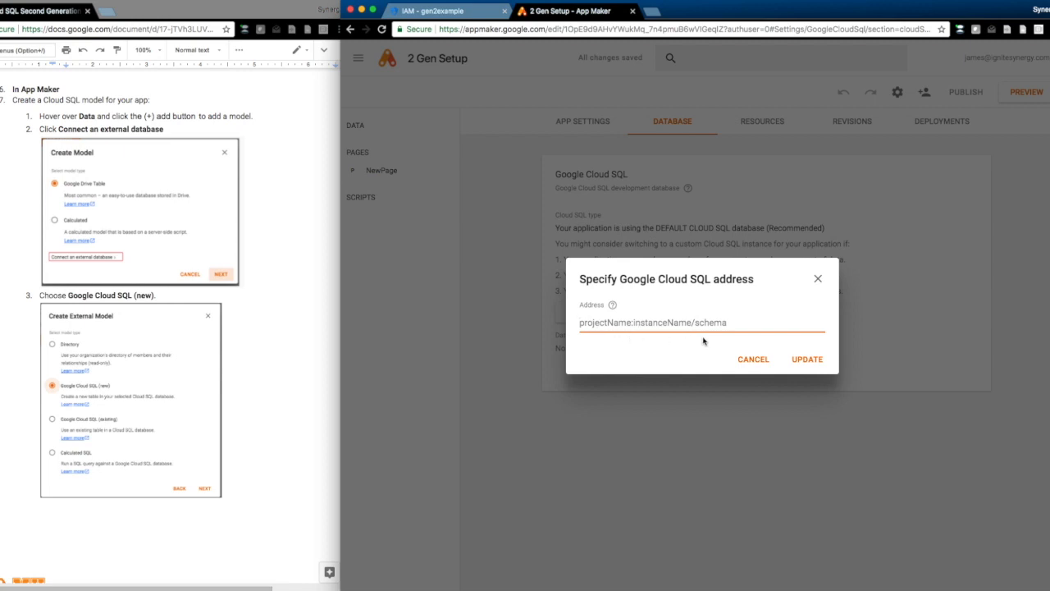
click(443, 11)
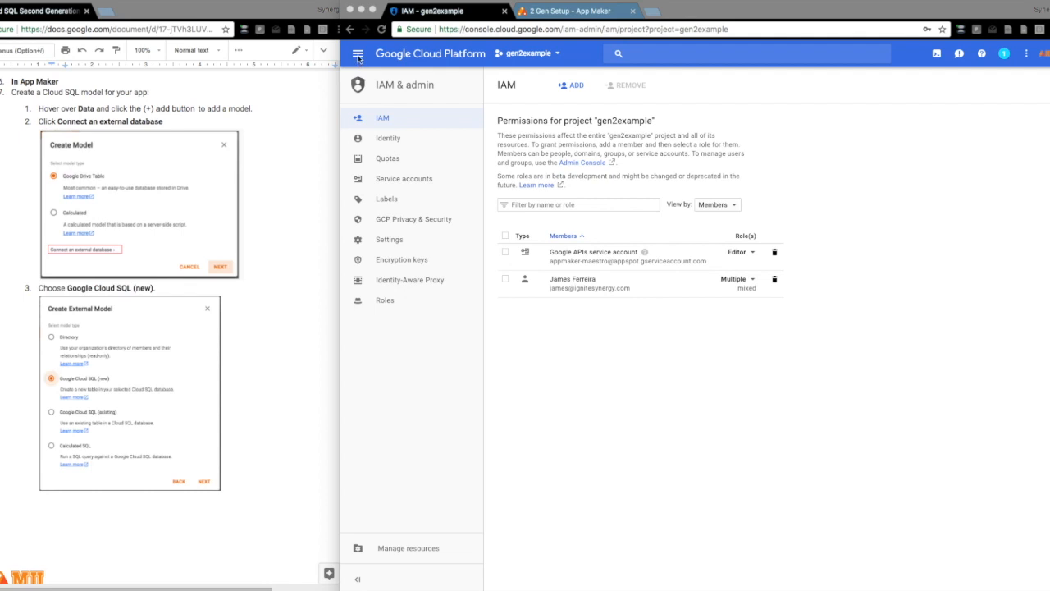
Copy the gen2 Cloud SQL instance's connection name from the console's SQL page.
click(357, 53)
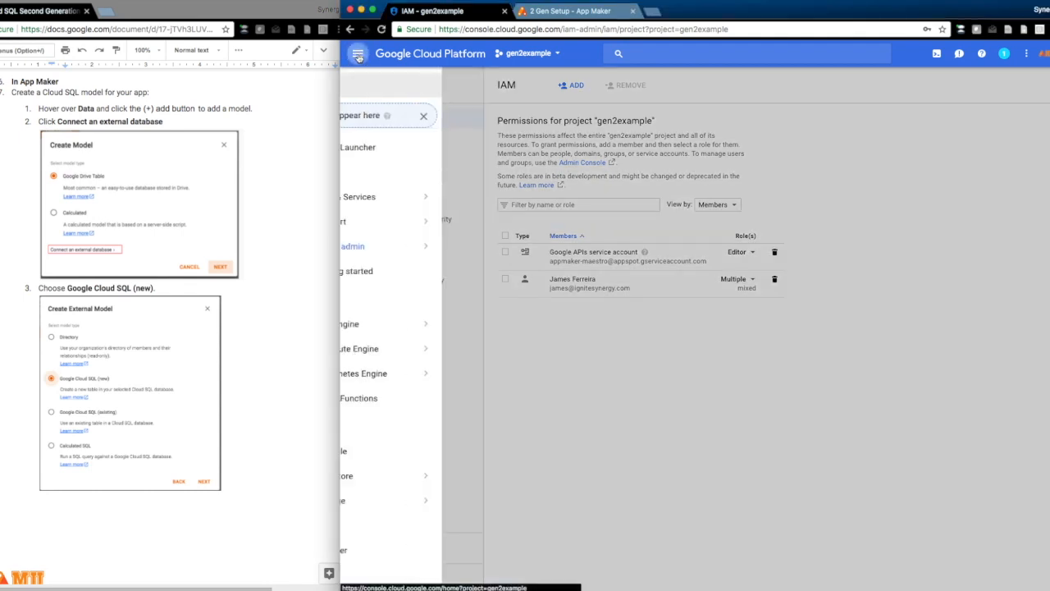
click(358, 53)
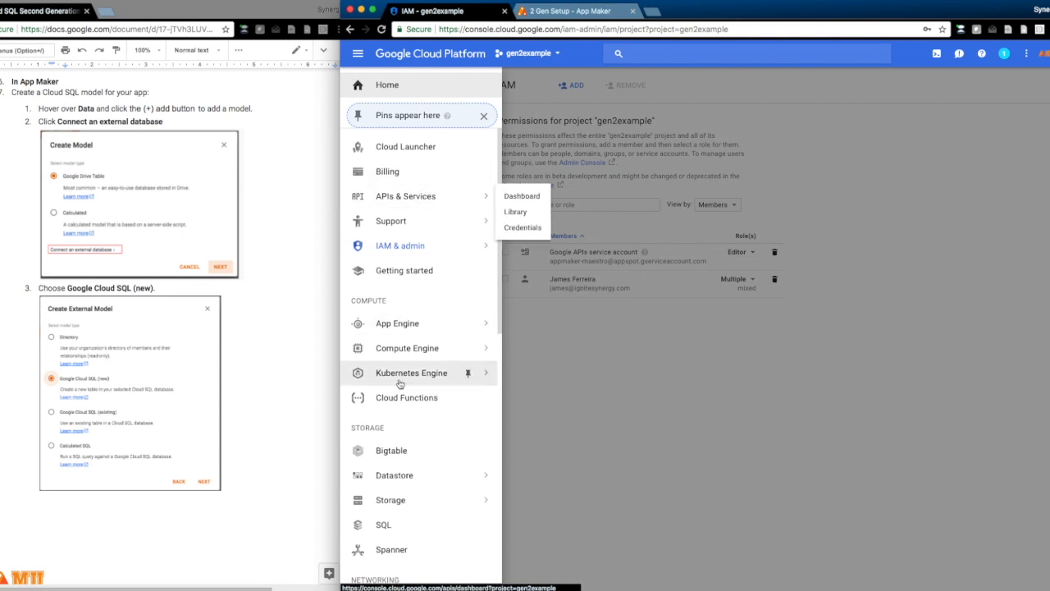
click(383, 525)
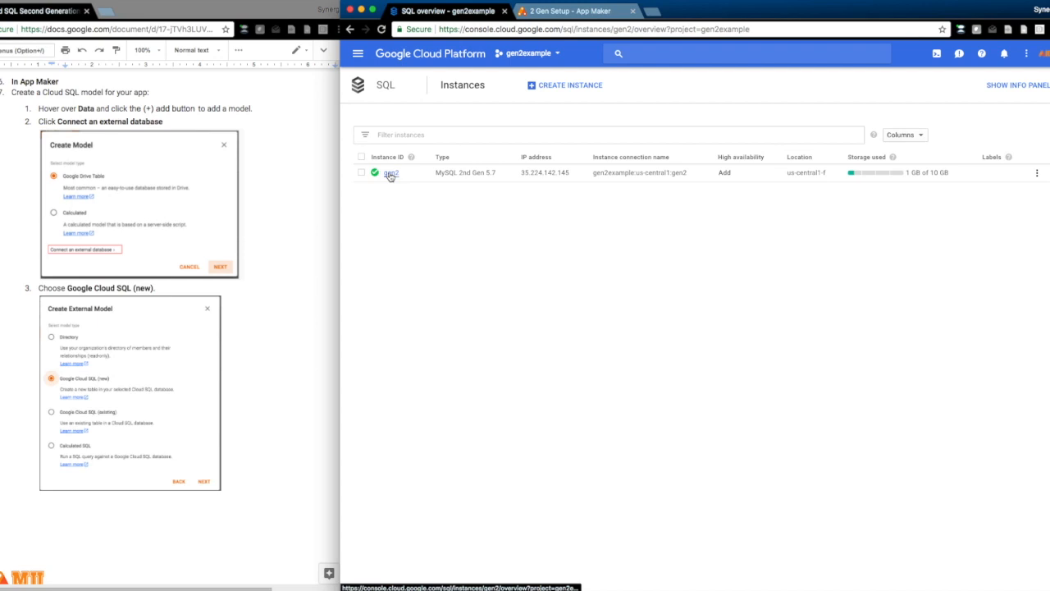
click(392, 172)
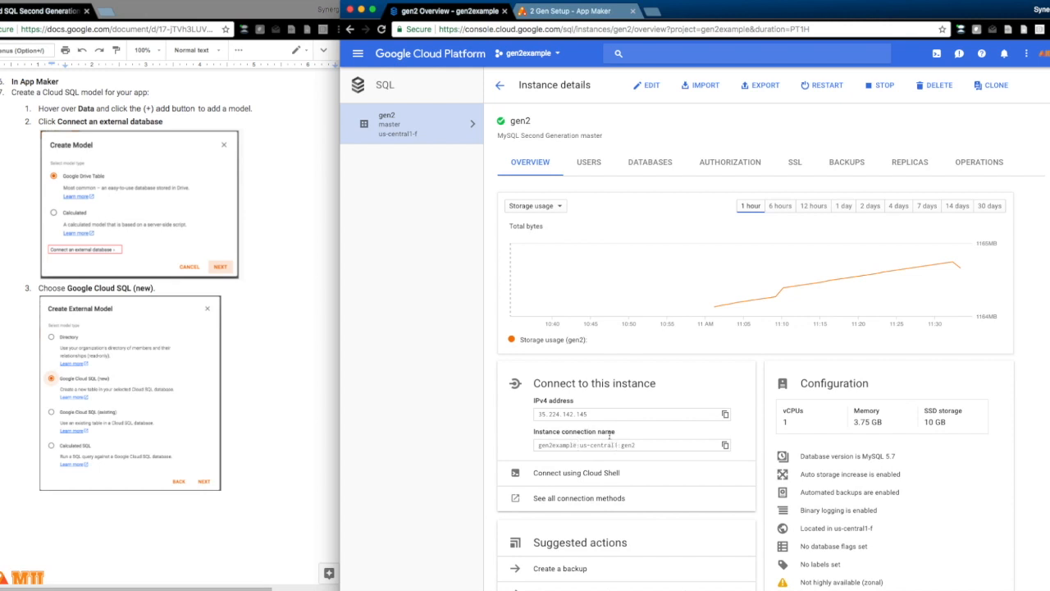
click(724, 445)
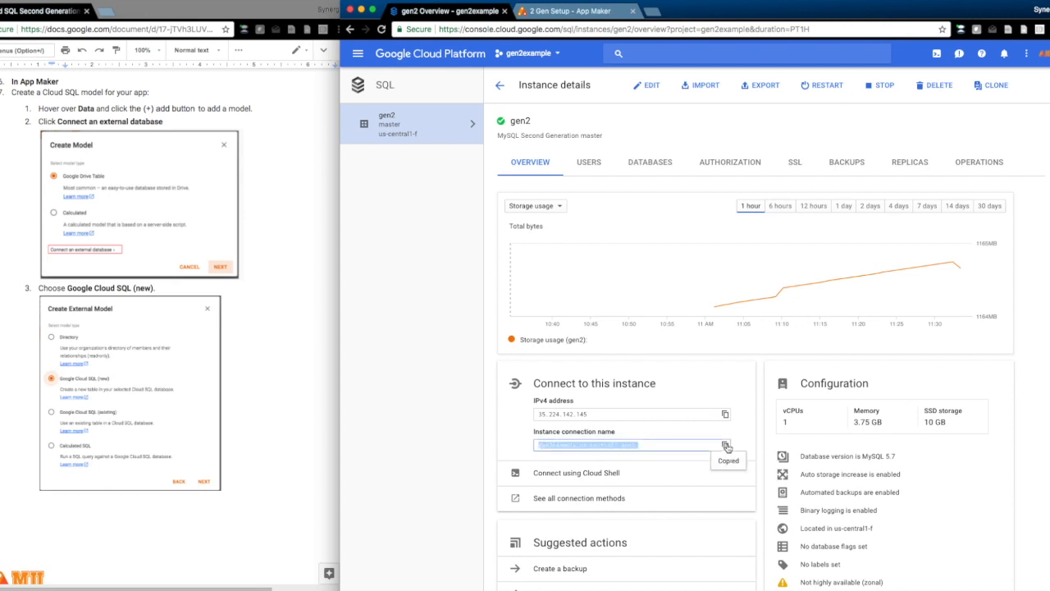
click(567, 11)
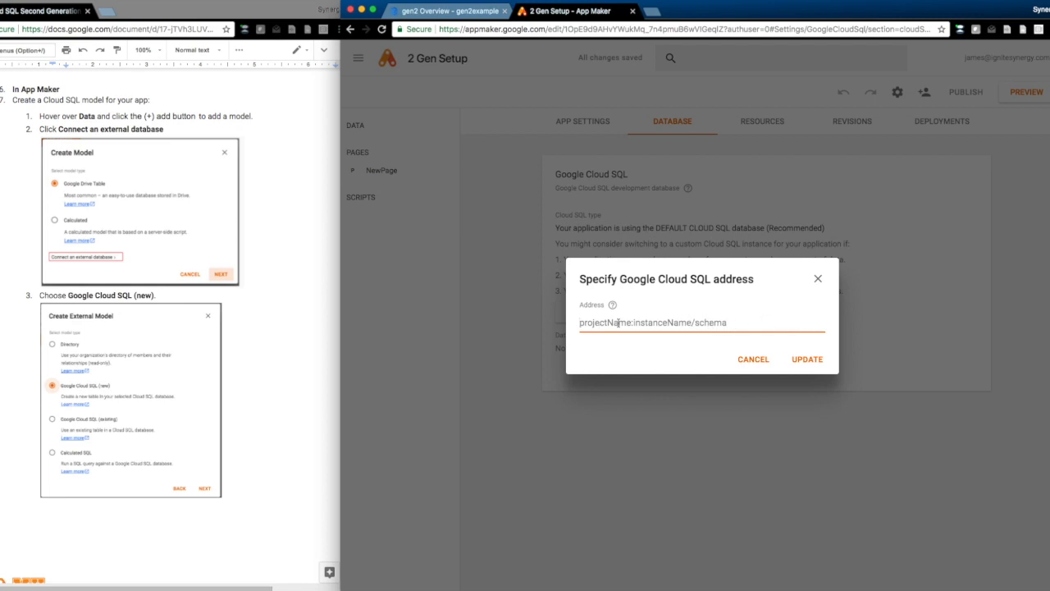
Set the custom database address to gen2example:us-central1:gen2/main and update.
text(gen2example:us-central1:gen2/)
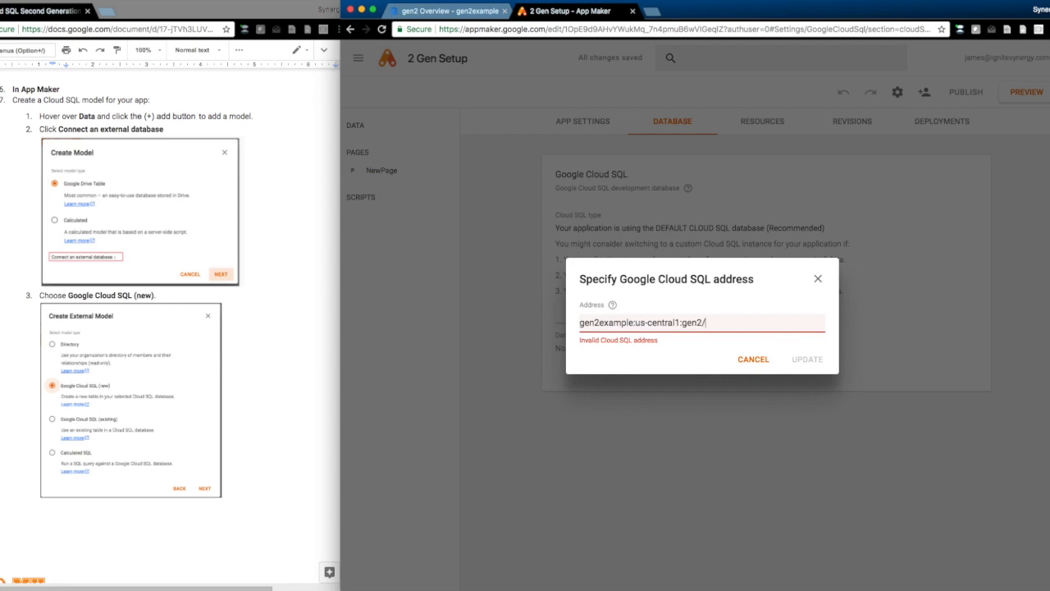
text(main)
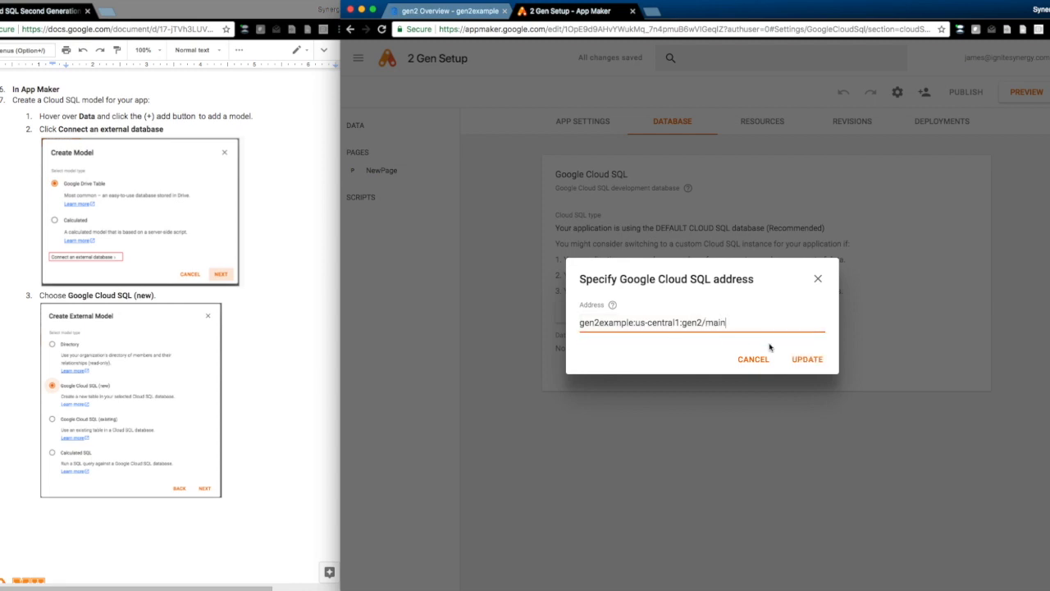
click(805, 360)
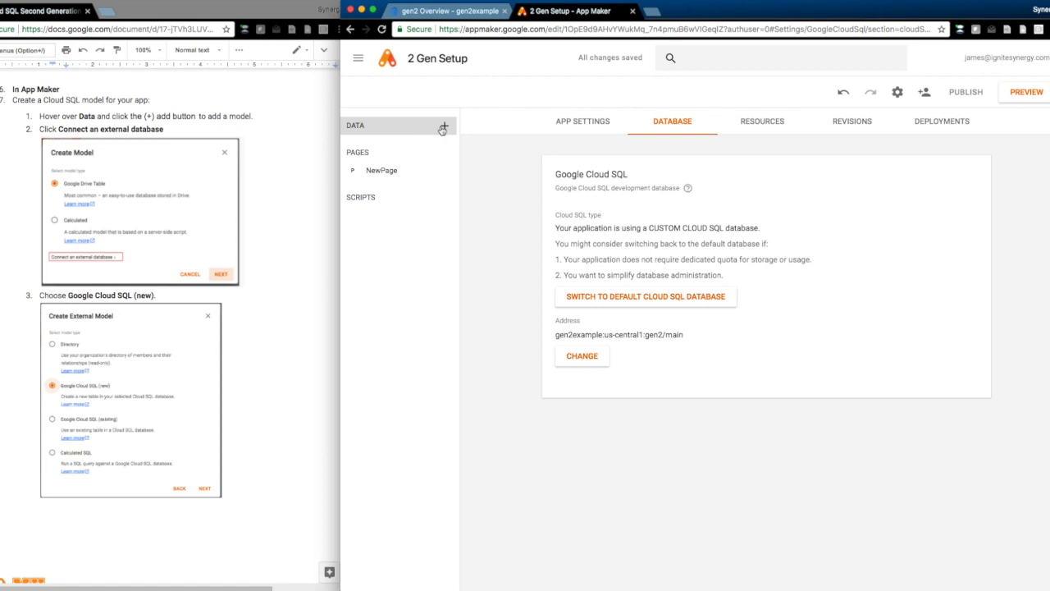
Add a Google Cloud SQL model named 'Test' and confirm the database credentials.
click(443, 126)
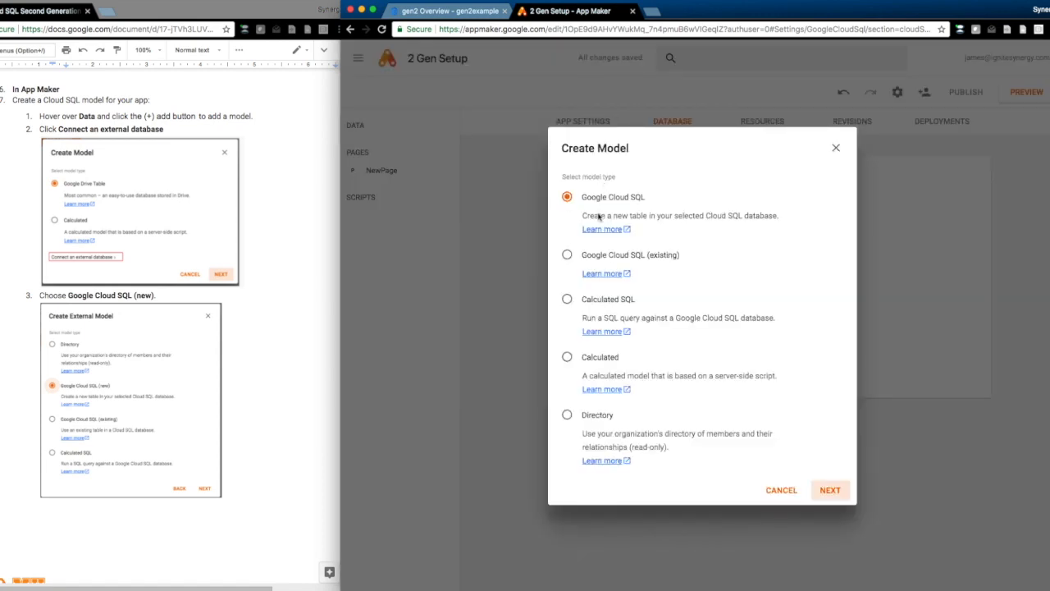
click(831, 490)
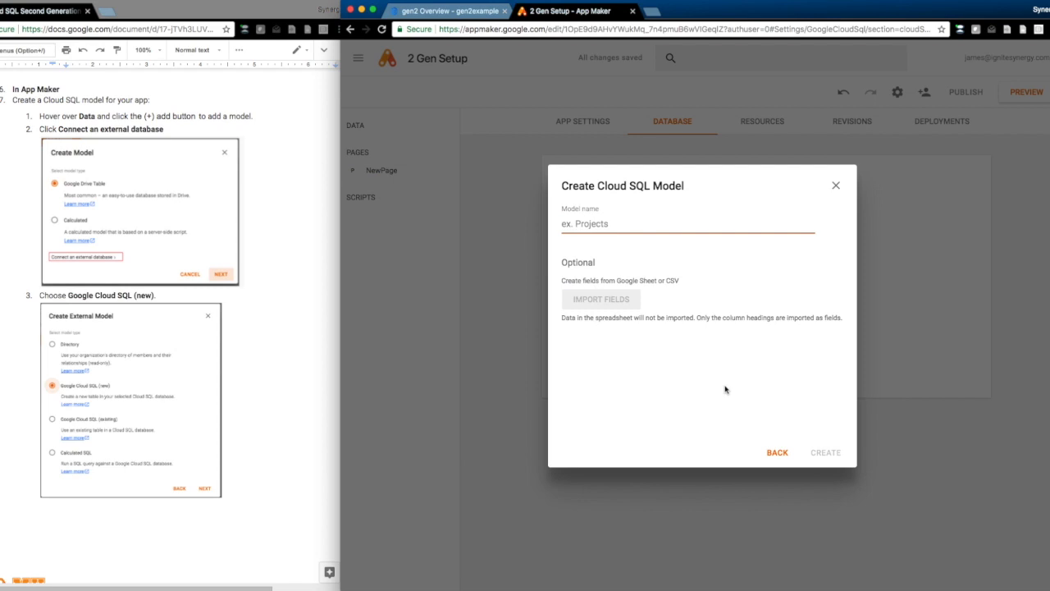
text(Te)
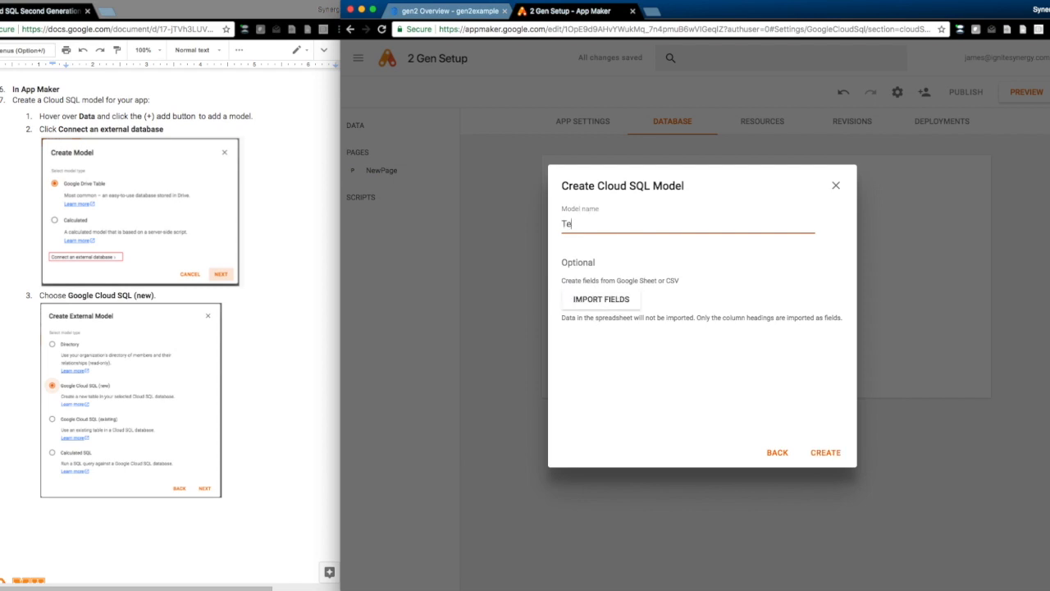
click(825, 452)
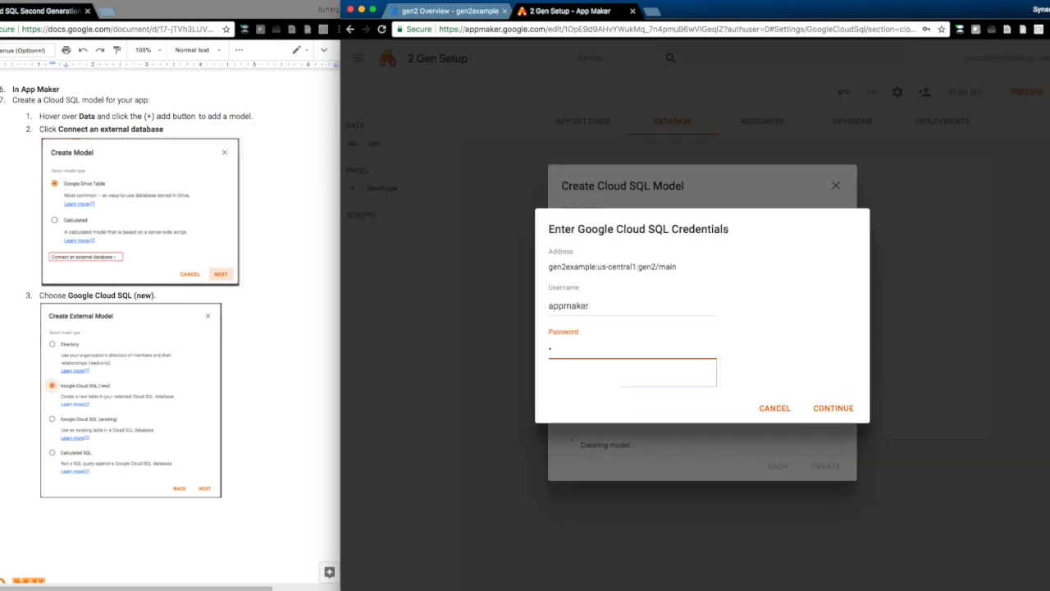
click(832, 408)
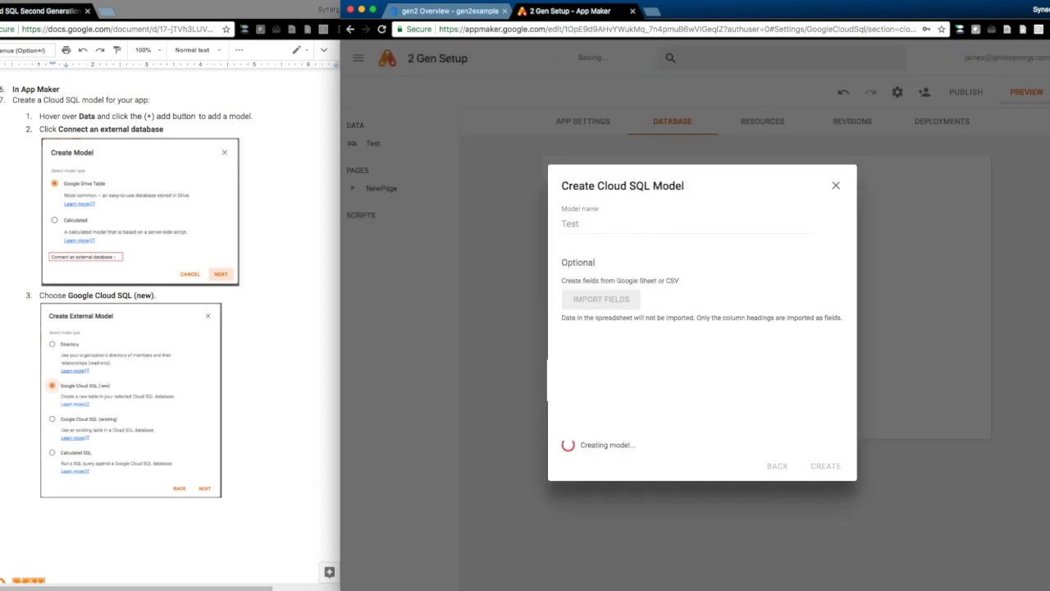